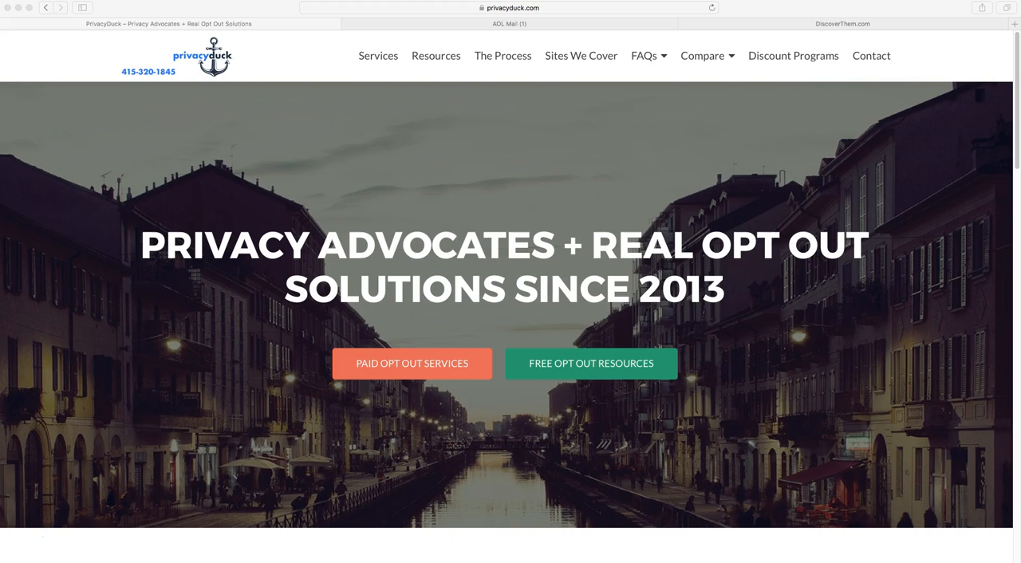
Step: Switch from the PrivacyDuck page to the DiscoverThem.com people-search home page
click(893, 3)
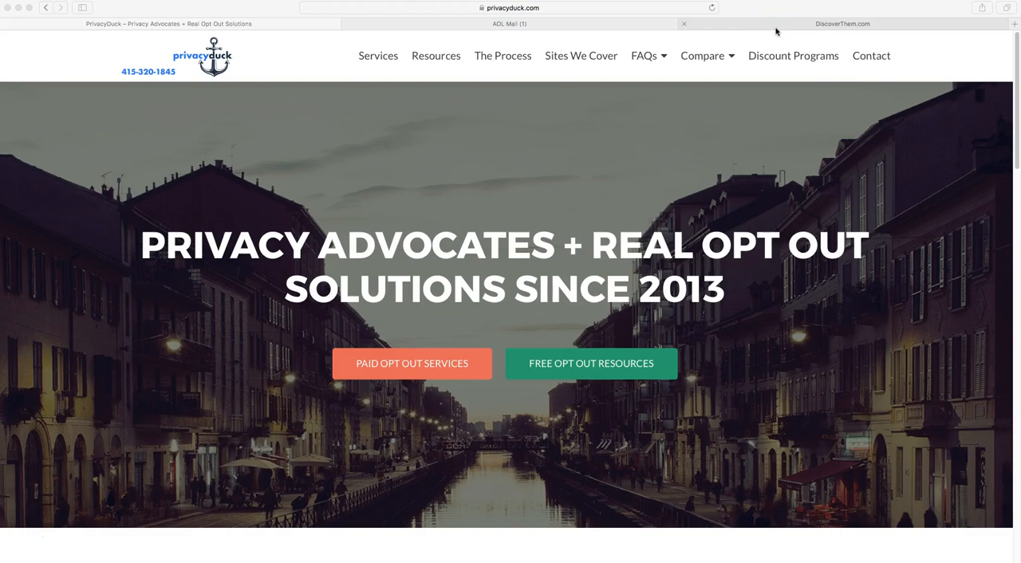
click(842, 24)
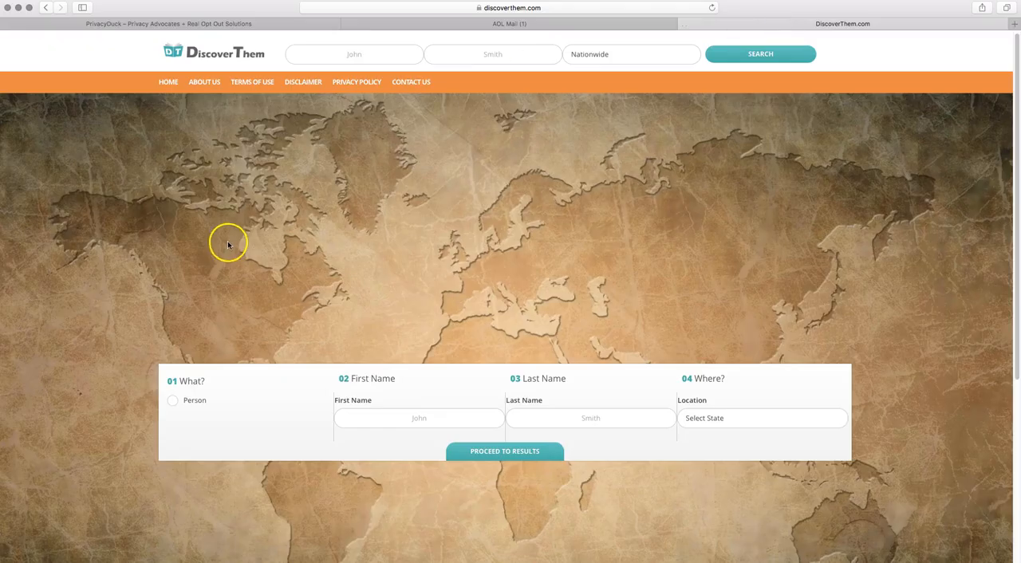
mouse_move(236, 230)
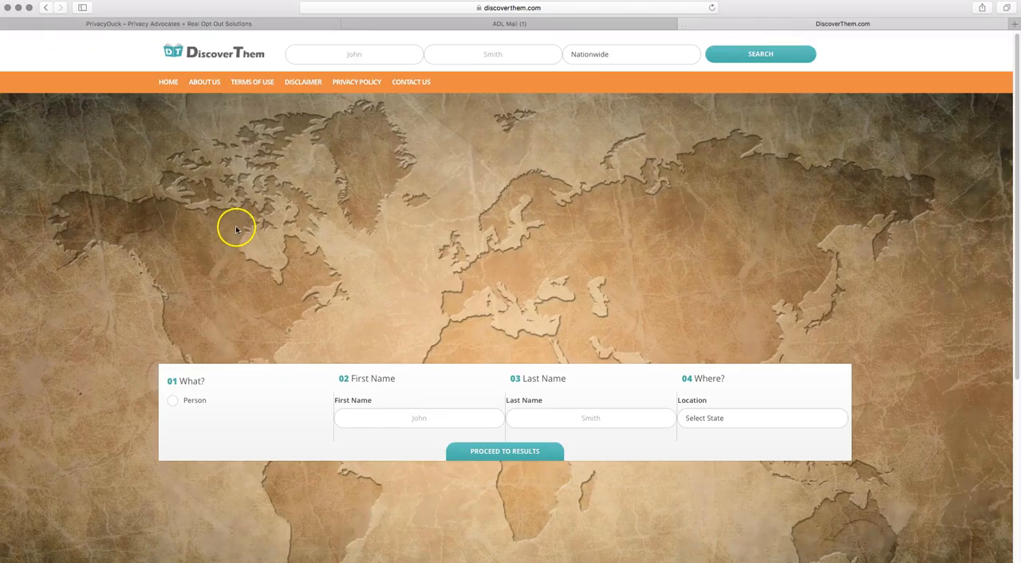
mouse_move(236, 230)
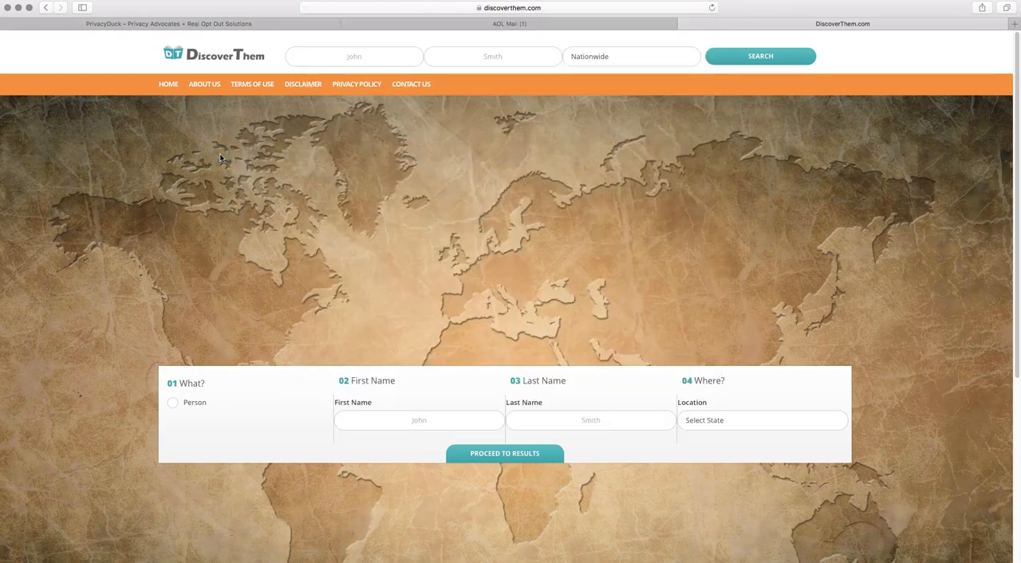
mouse_move(421, 237)
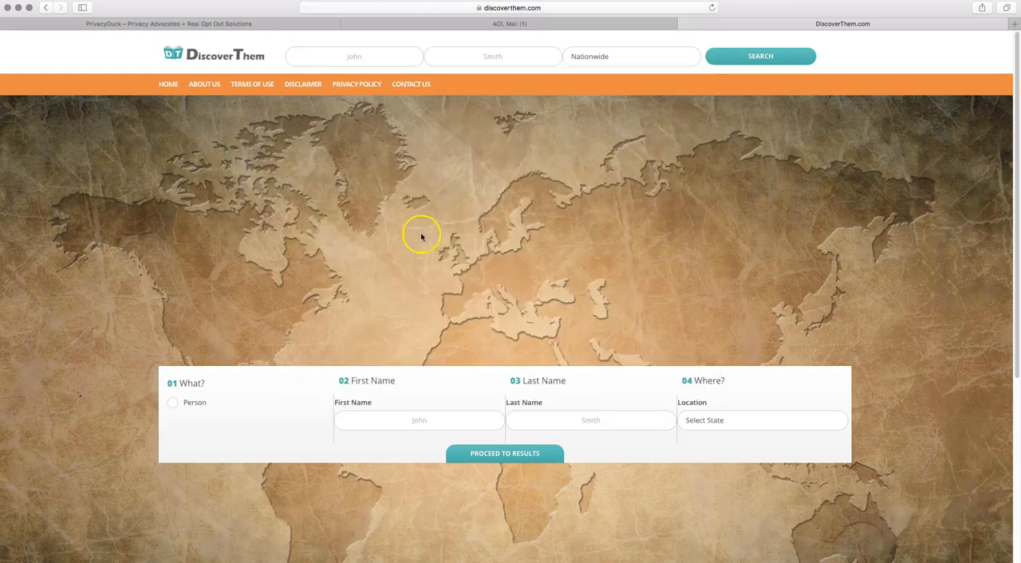
mouse_move(444, 242)
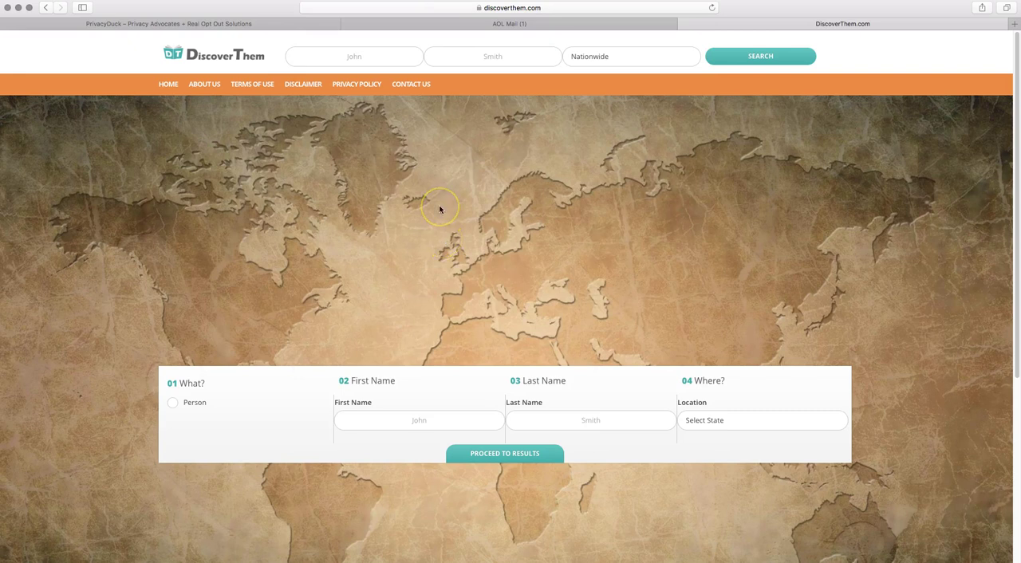
mouse_move(438, 209)
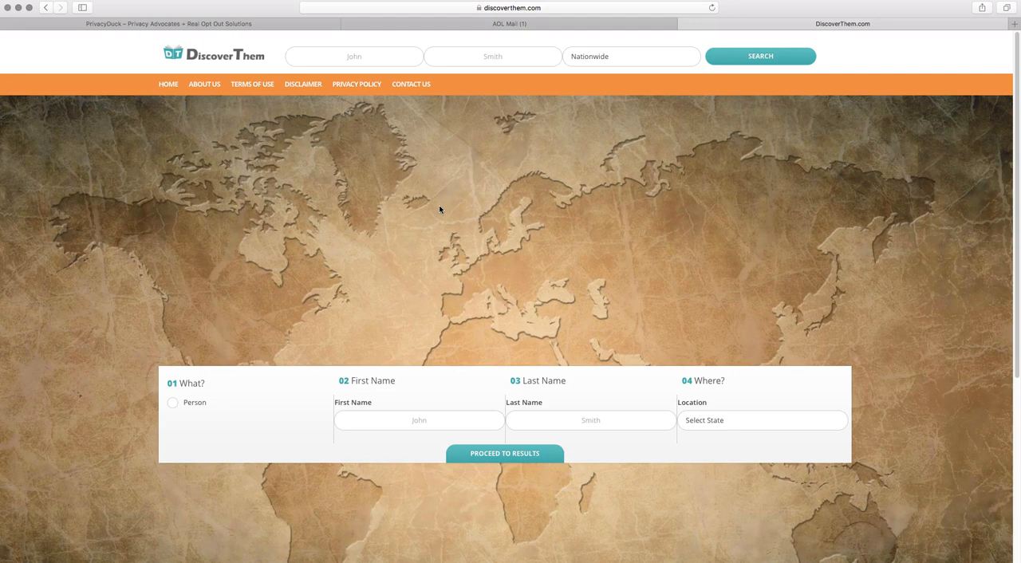
Step: From the Desktop folder, open the saved DiscoverThem profile screenshots listing phones and addresses
click(137, 120)
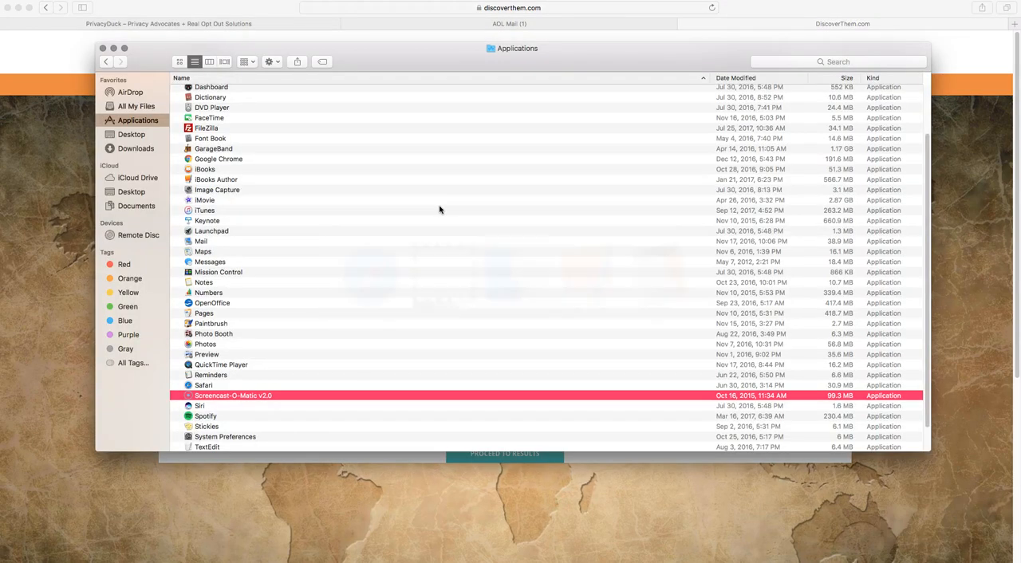
click(131, 134)
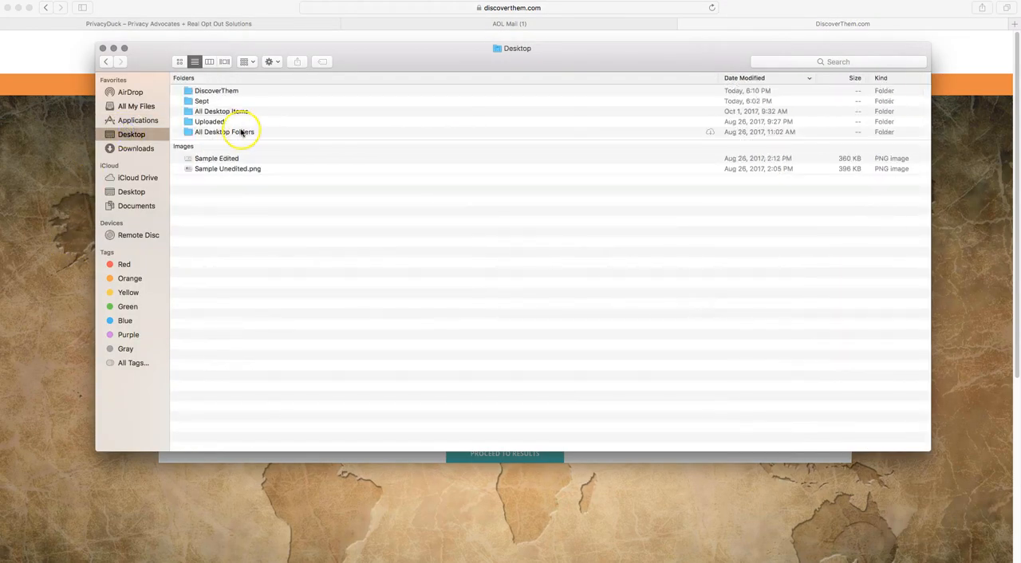
double_click(217, 89)
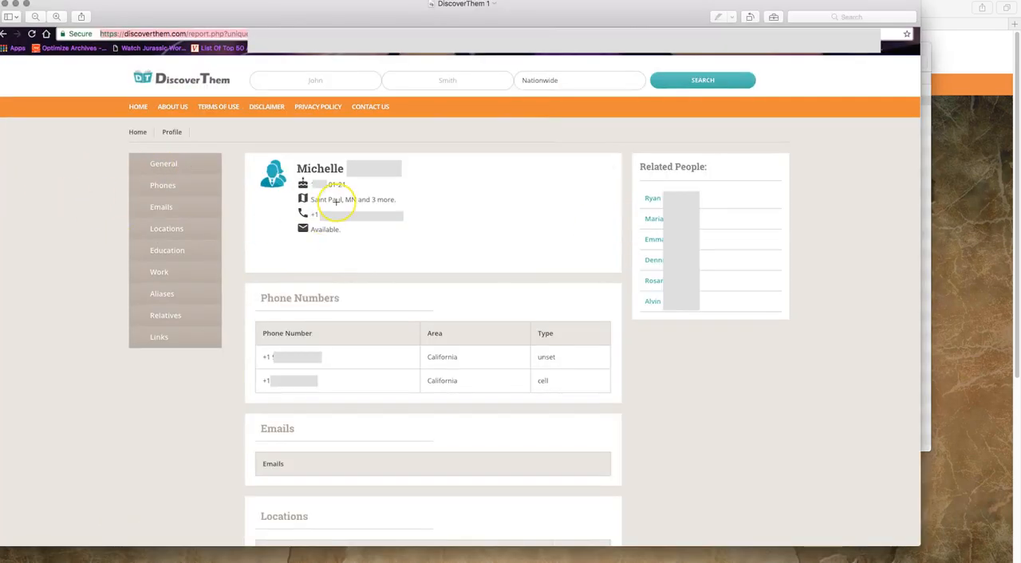
mouse_move(316, 172)
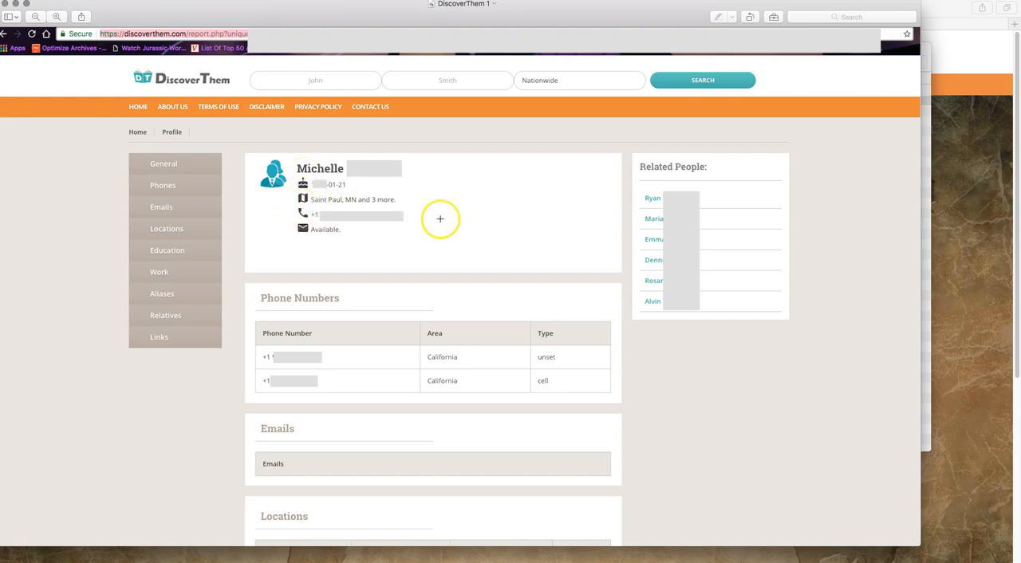
mouse_move(375, 354)
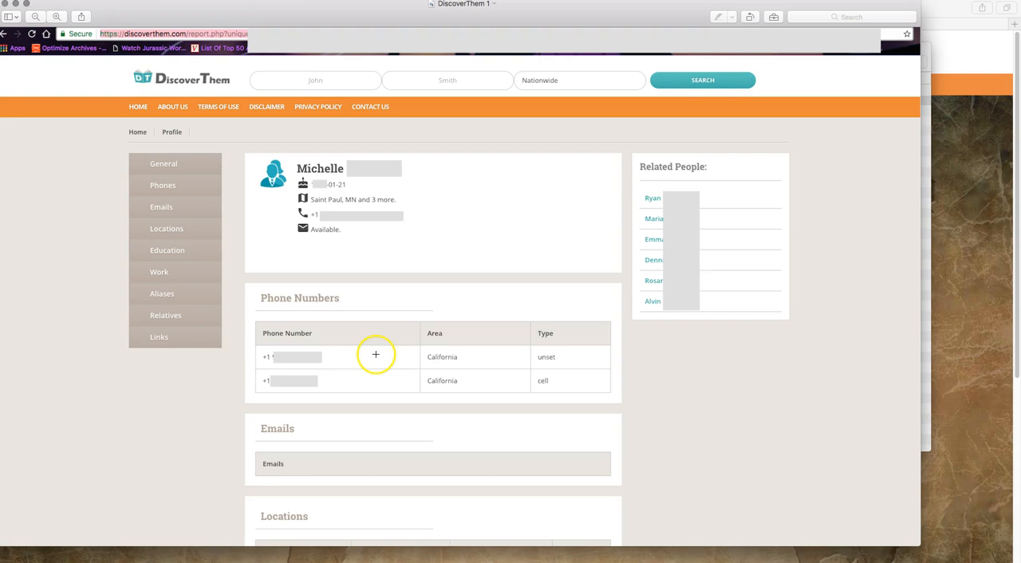
mouse_move(576, 501)
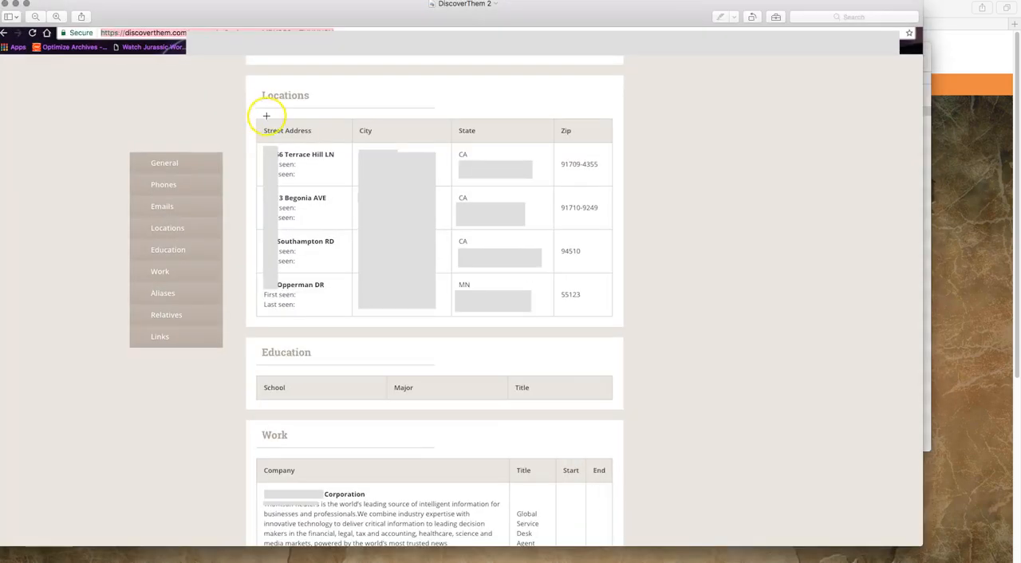
mouse_move(257, 134)
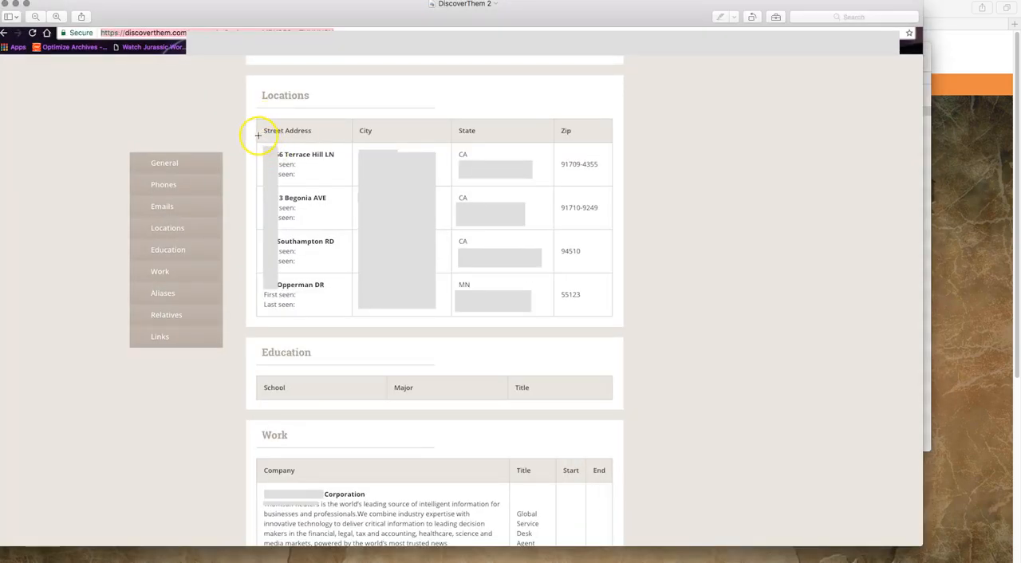
mouse_move(655, 359)
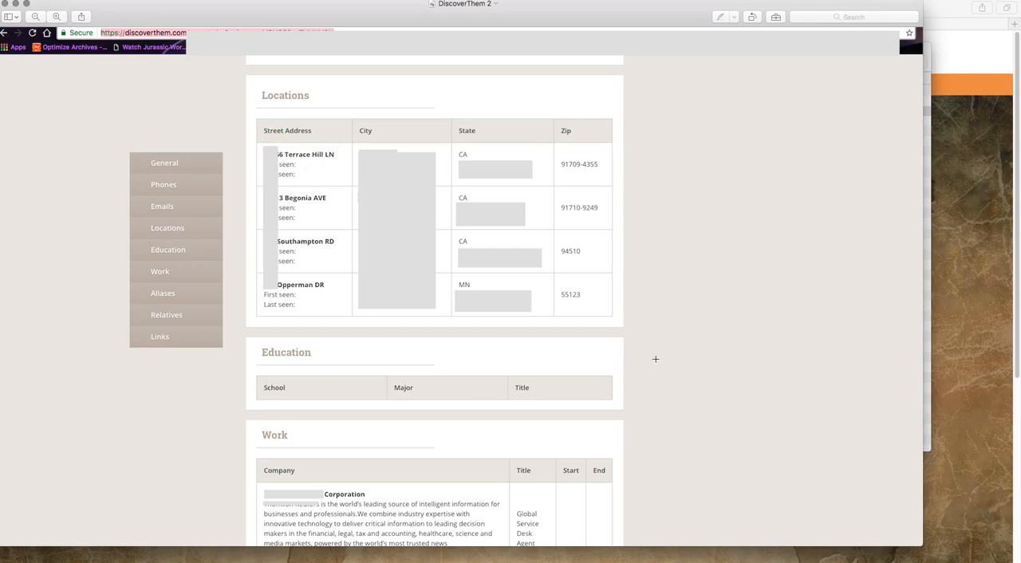
mouse_move(256, 366)
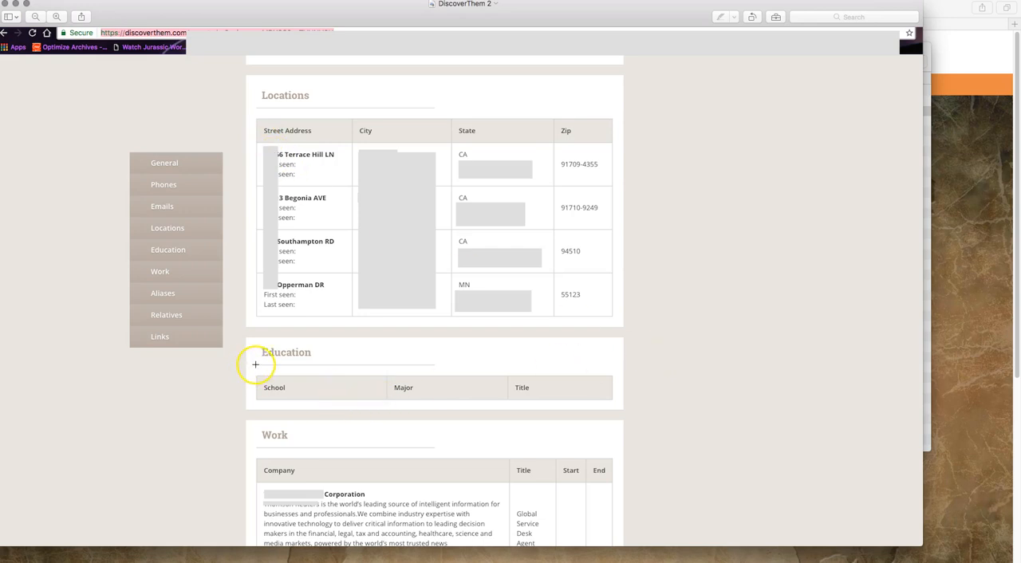
mouse_move(290, 392)
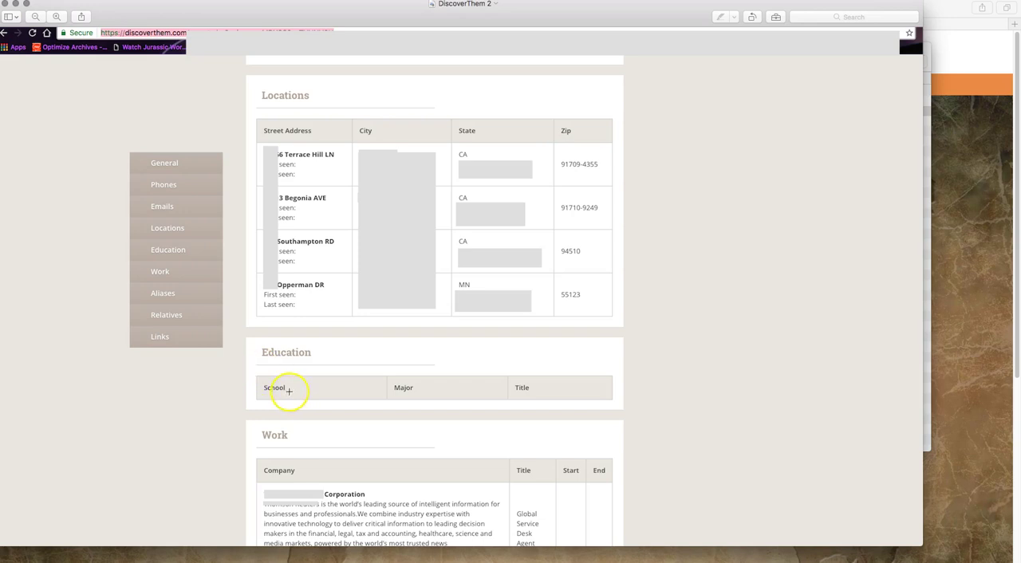
mouse_move(176, 311)
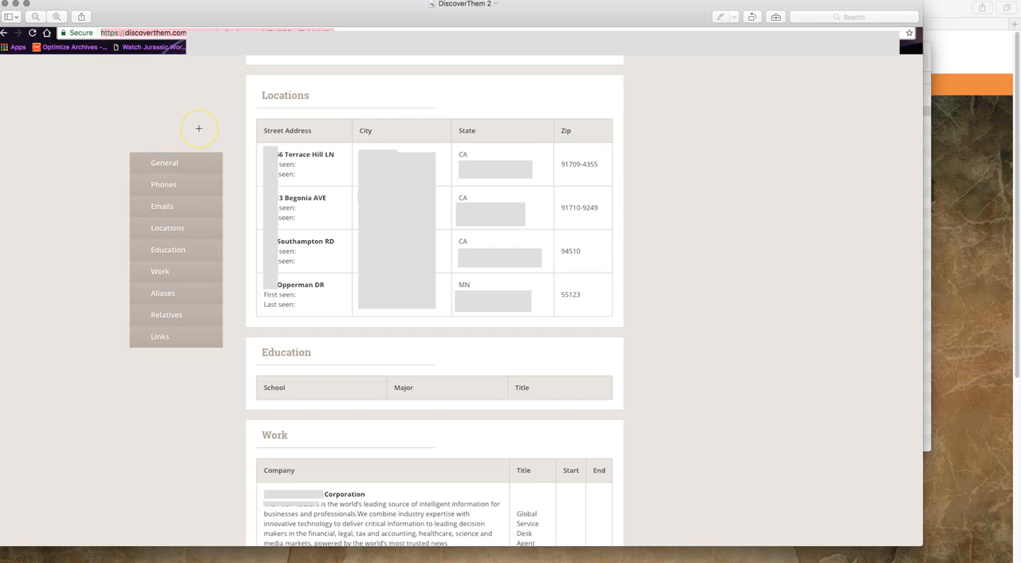
mouse_move(197, 127)
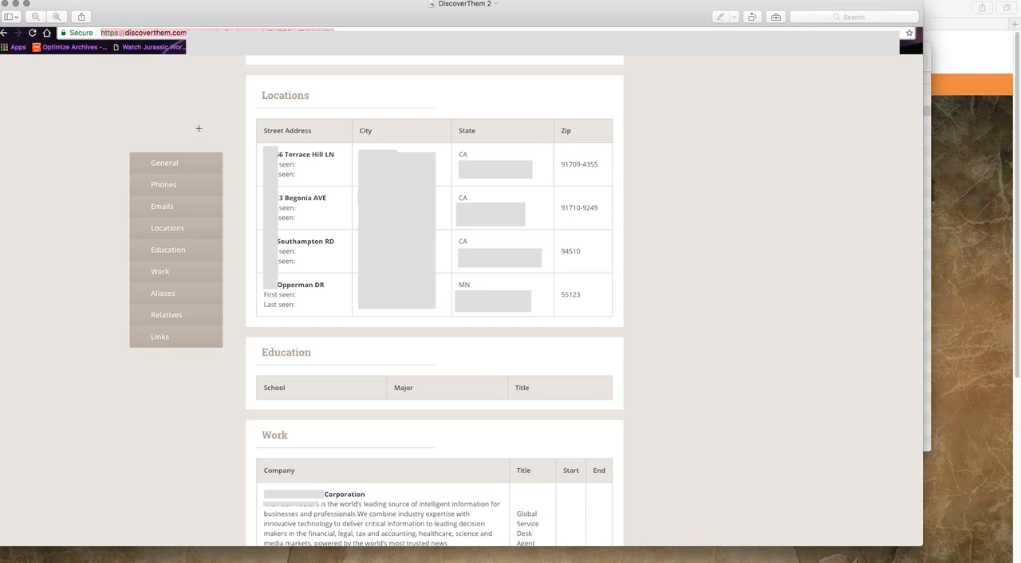
mouse_move(209, 145)
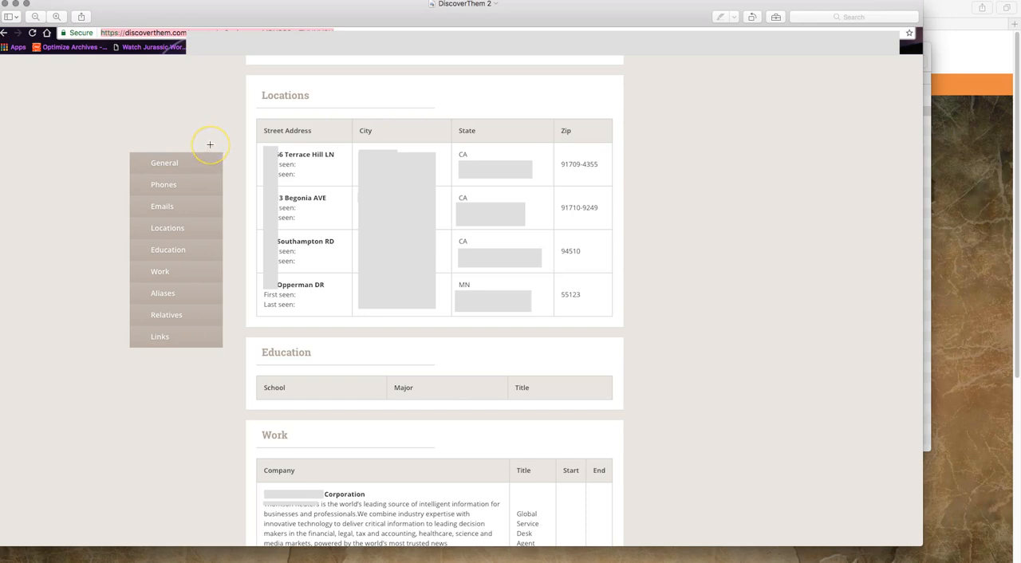
mouse_move(10, 5)
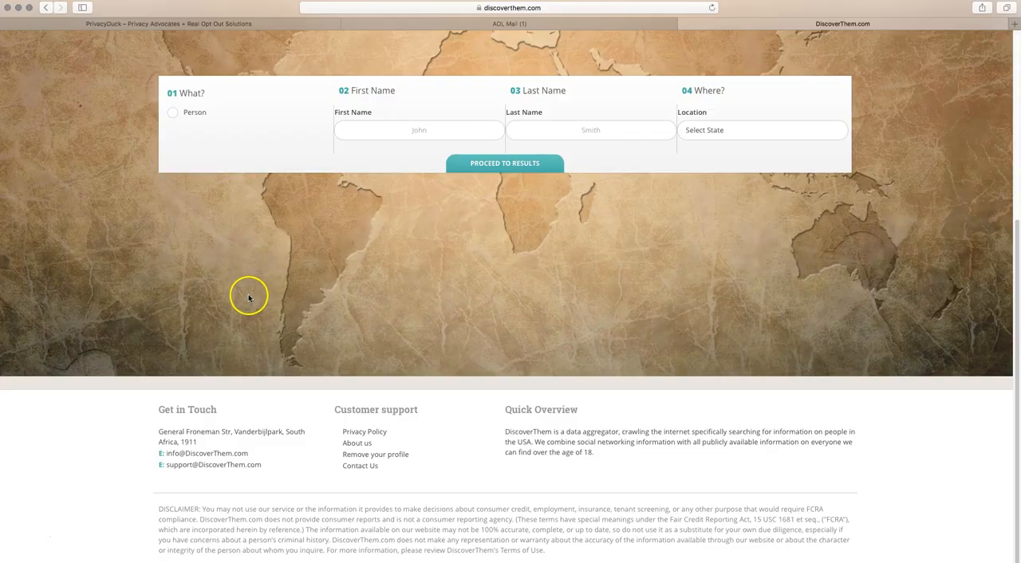
mouse_move(348, 471)
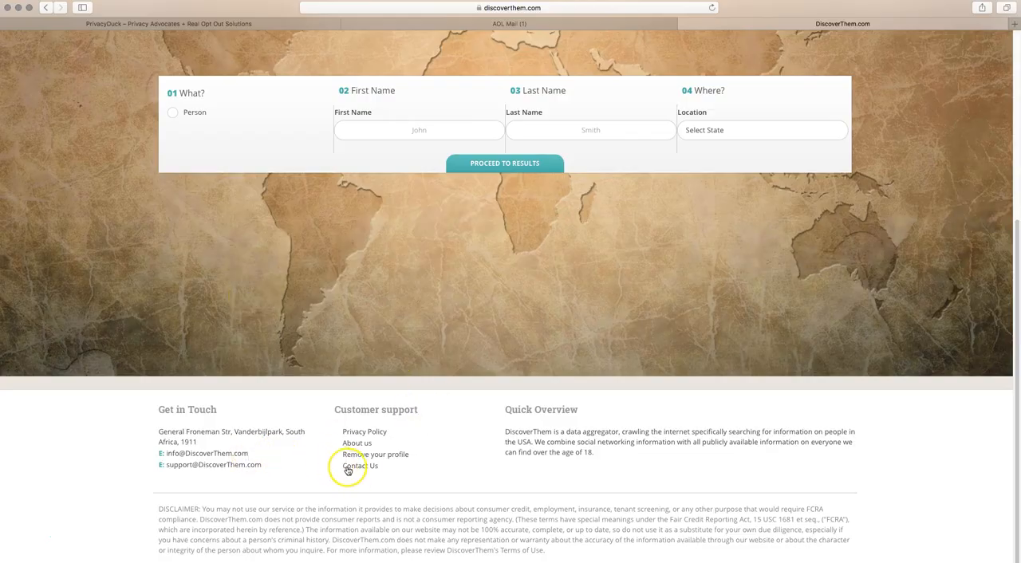
mouse_move(361, 466)
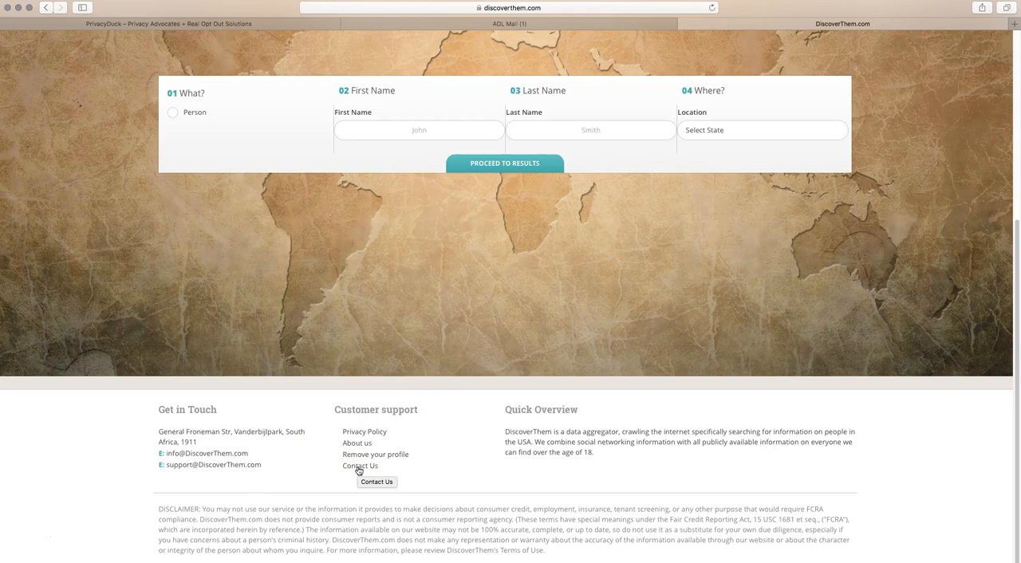
Step: Go through Contact Us to the Profile Removals page telling you to email support
click(360, 466)
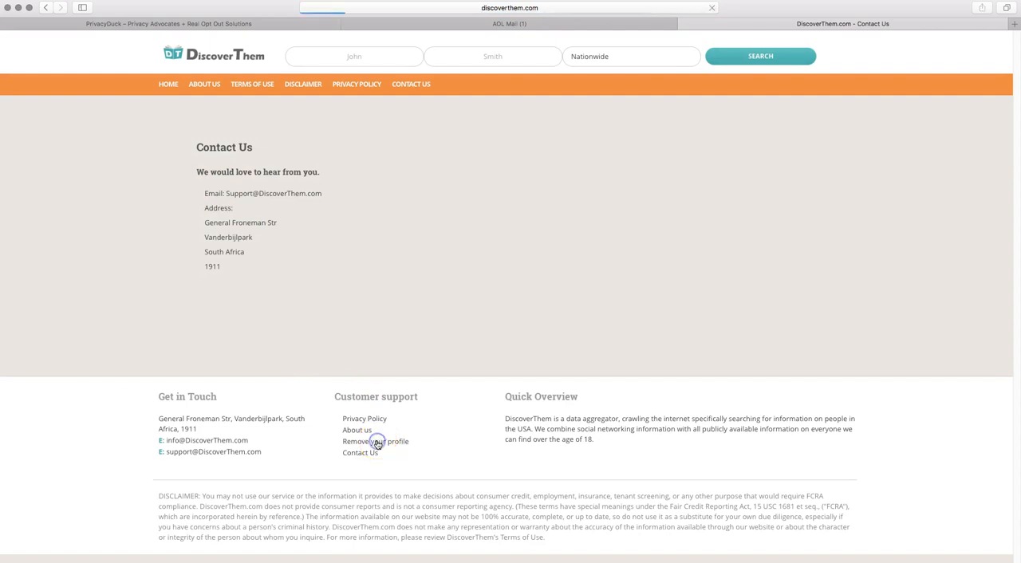
click(375, 440)
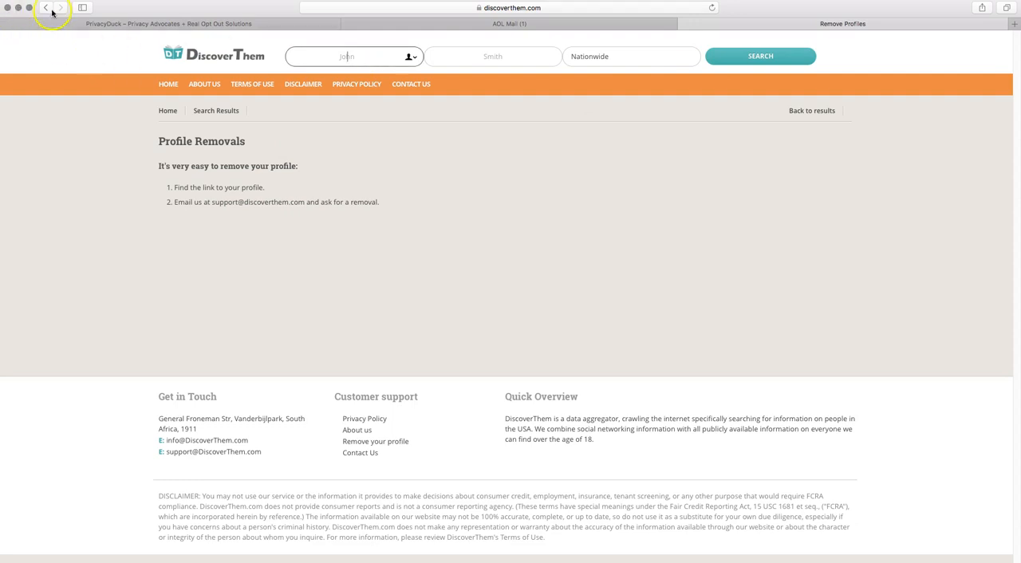
Step: Search DiscoverThem for John Smith from the home page and get the matching results
click(60, 7)
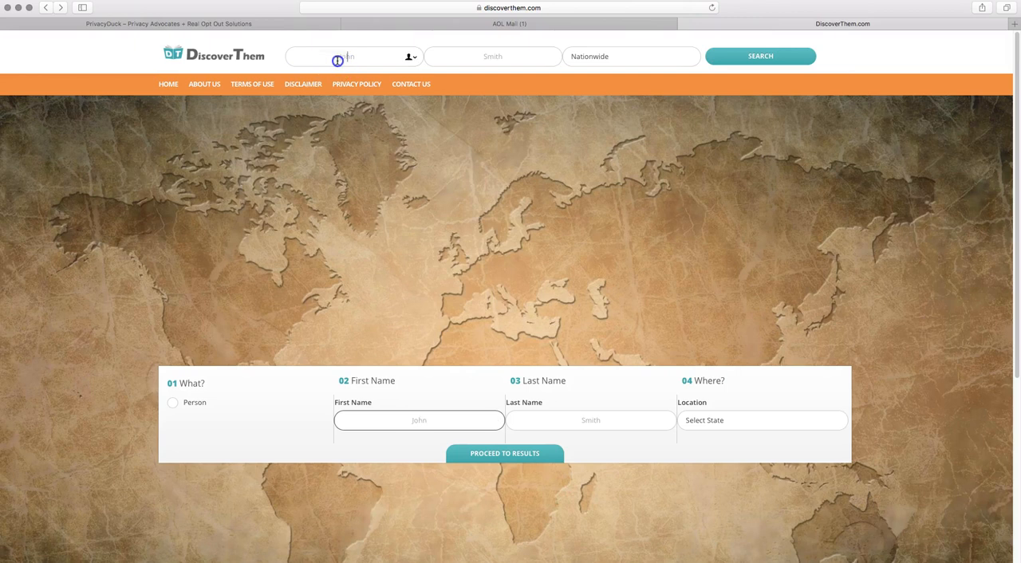
text(John)
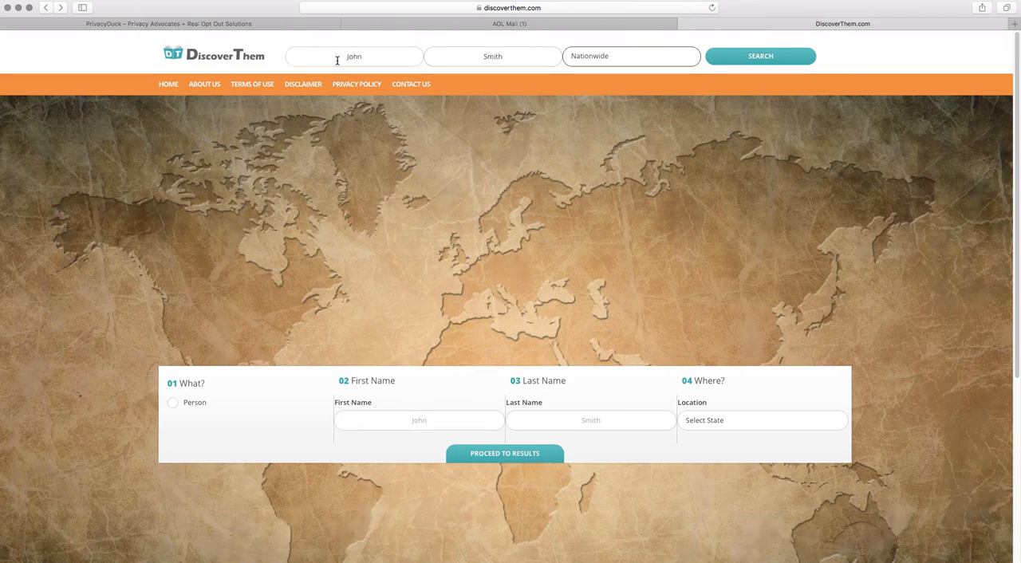
click(630, 56)
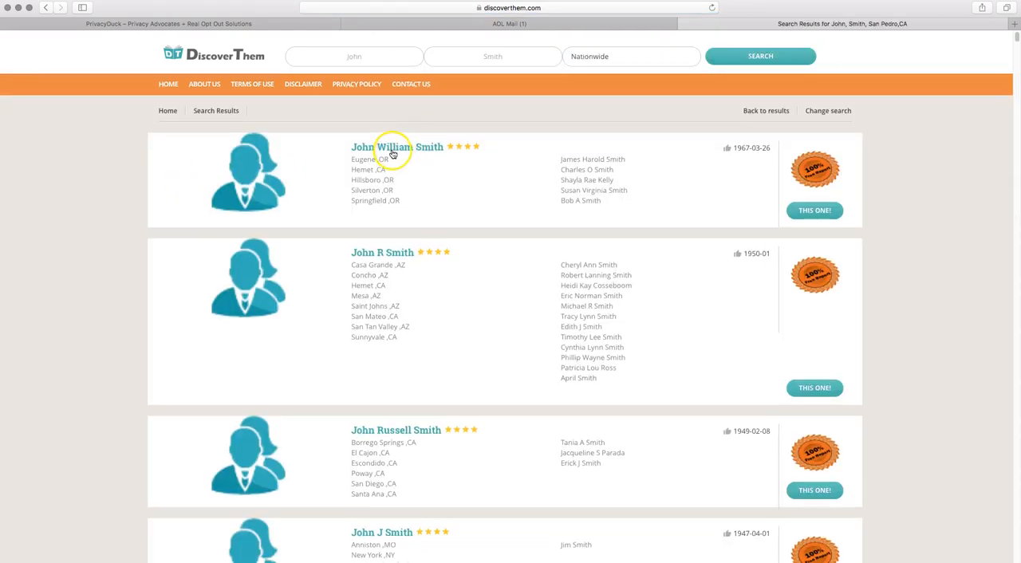
click(397, 147)
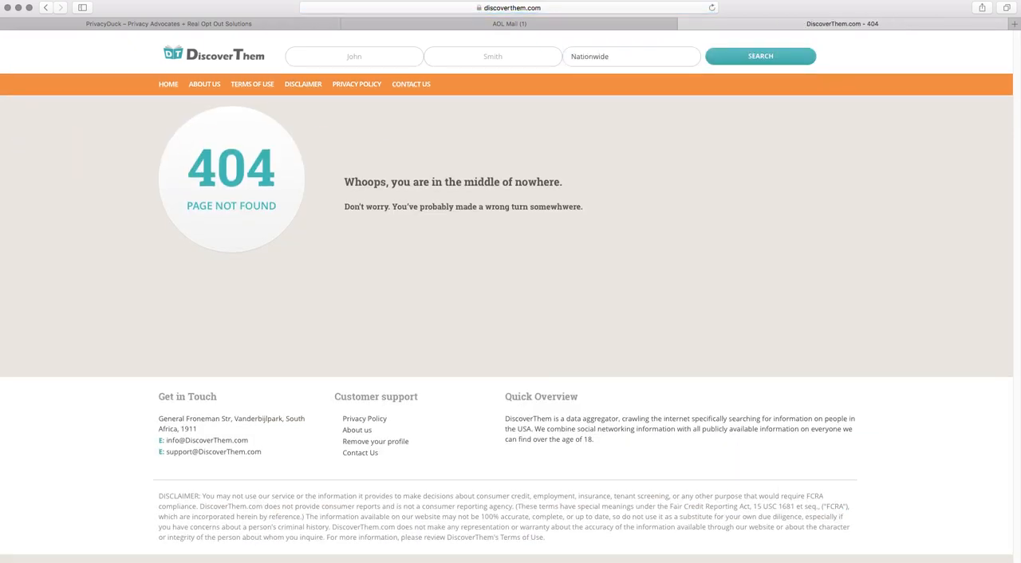
Step: Open the John R Smith profile report and copy its URL from the address bar
click(759, 56)
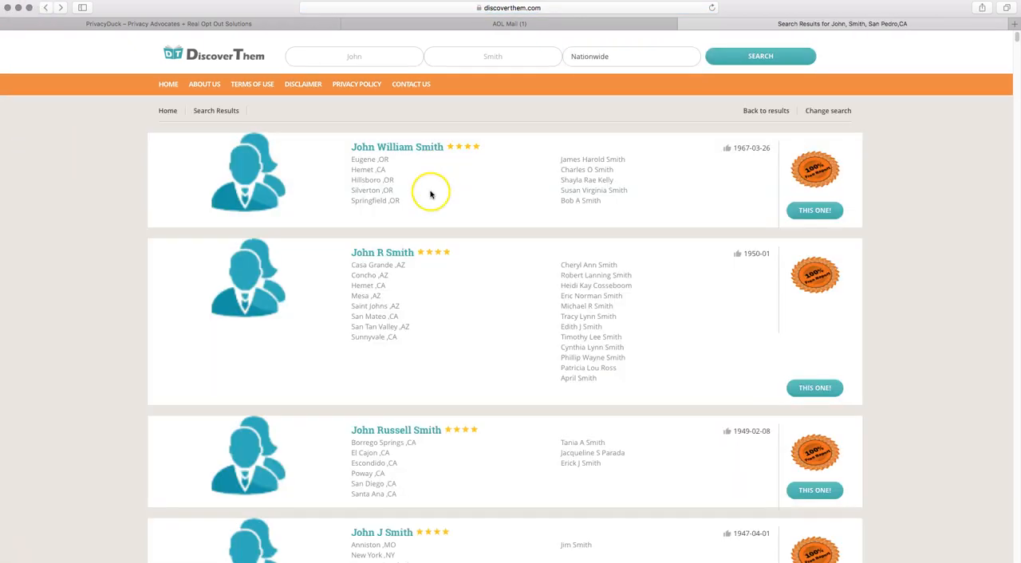
click(813, 387)
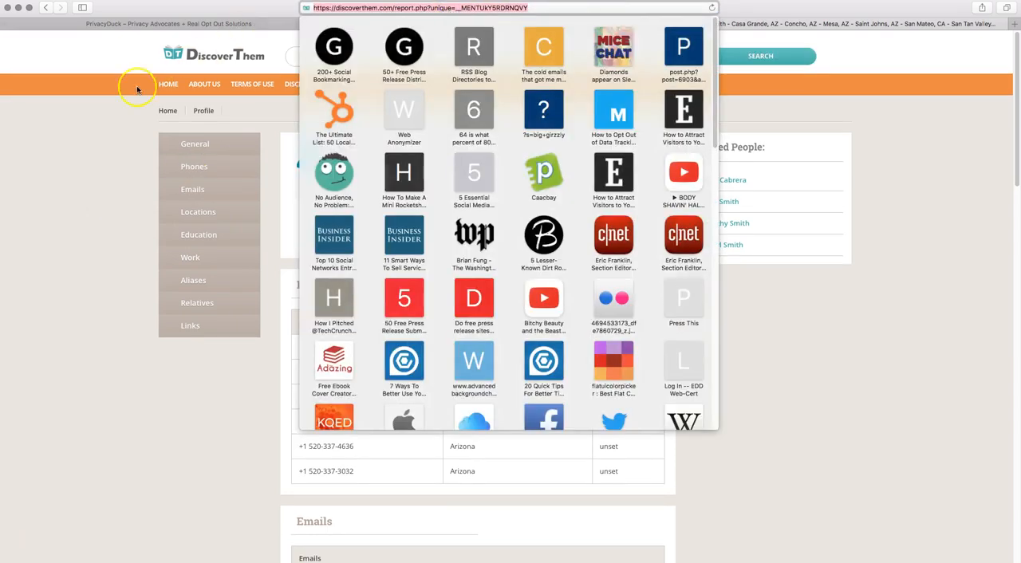
mouse_move(550, 8)
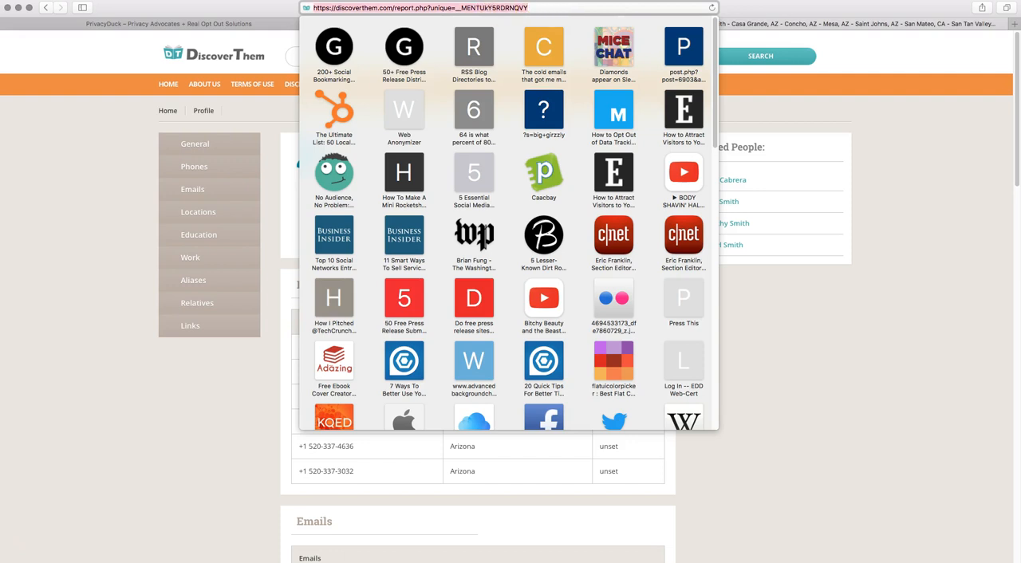
click(167, 24)
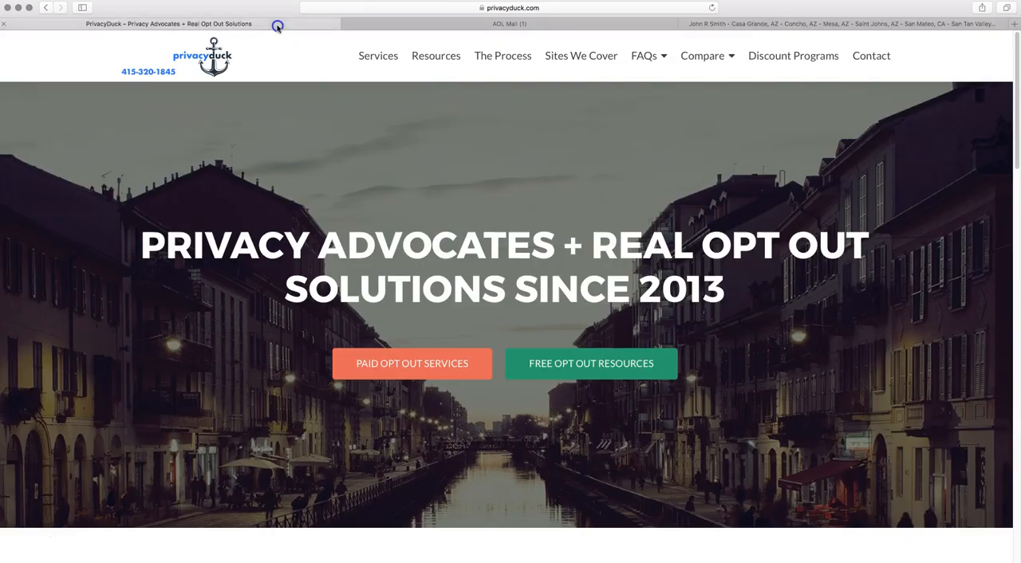
click(509, 24)
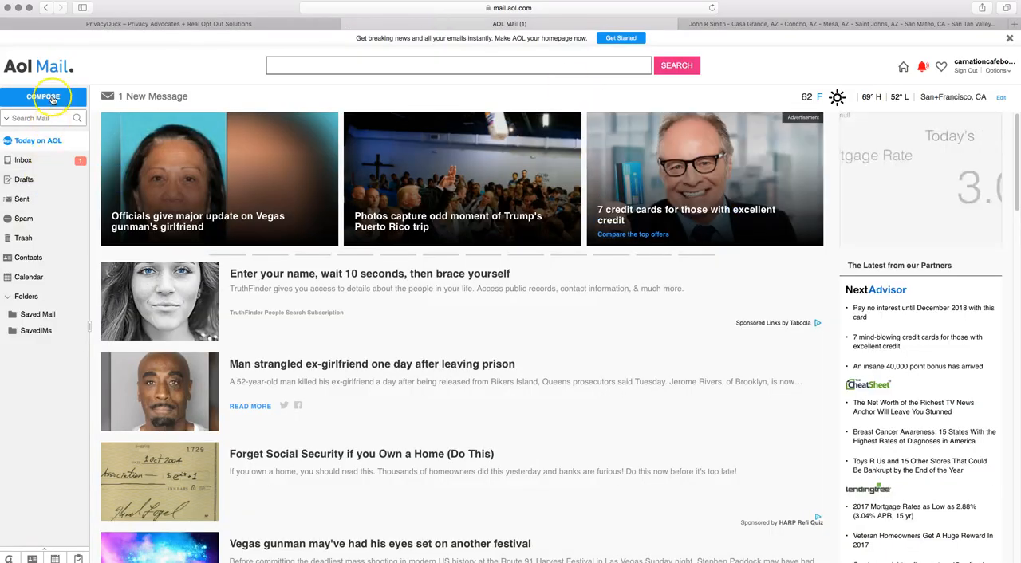
click(43, 96)
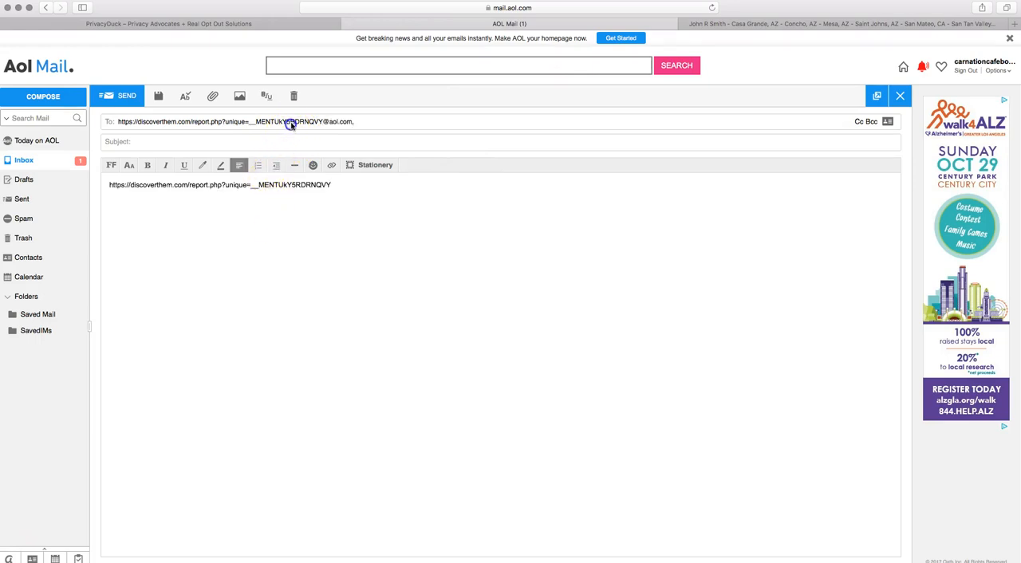
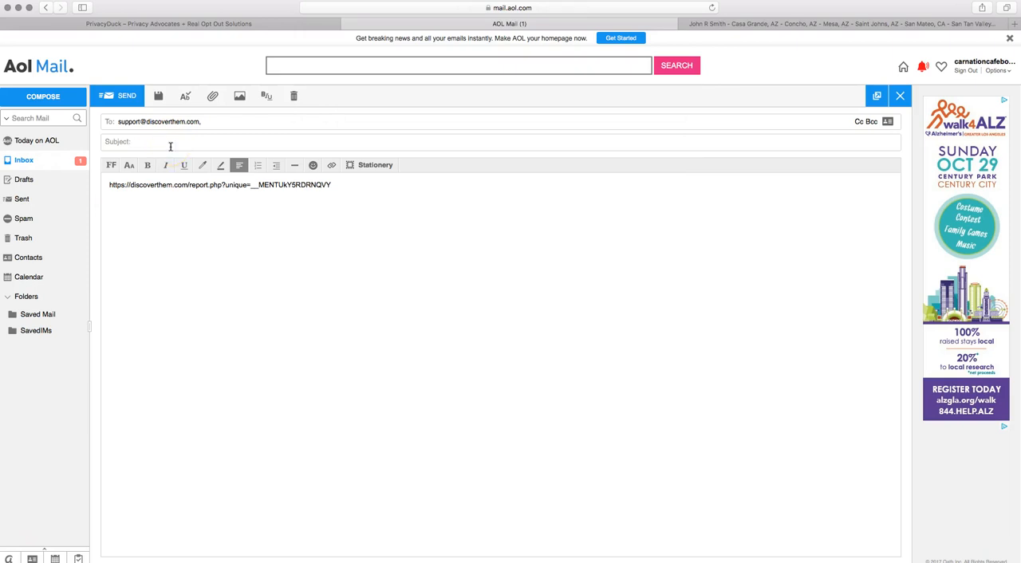
Step: Give the email the subject 'John Smith Opt Out Request'
text(John Smith O)
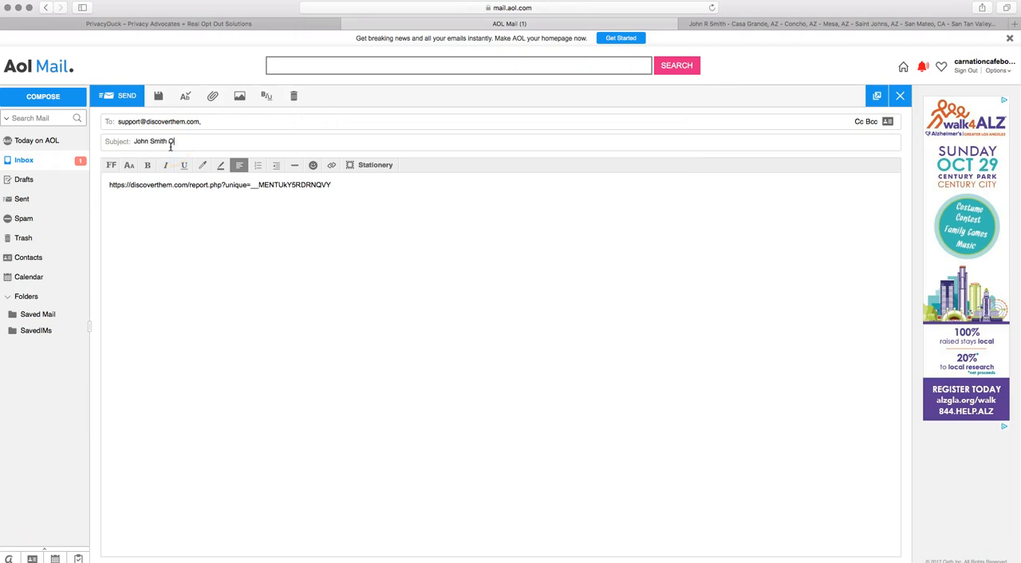
text(pt O)
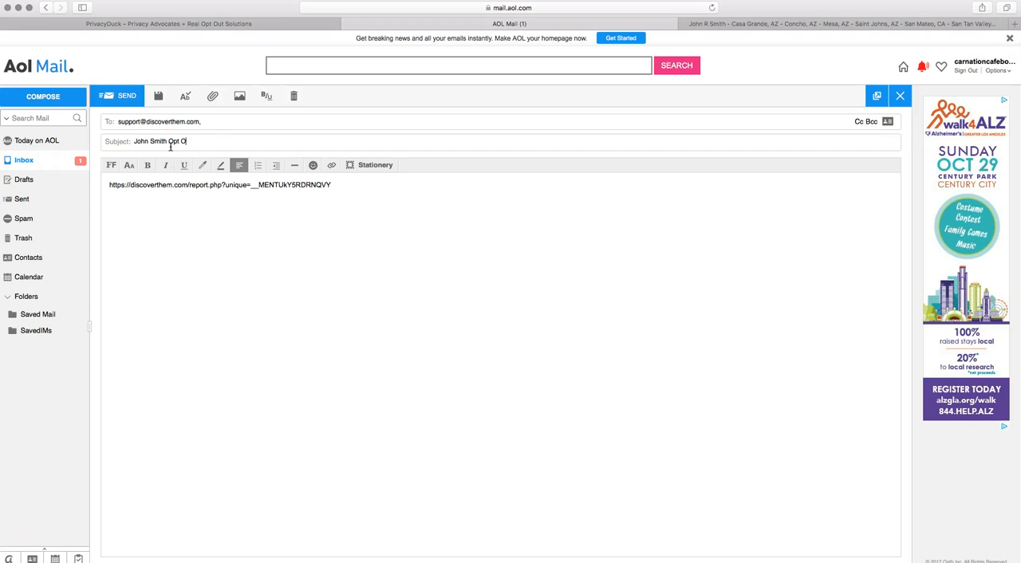
text(ut)
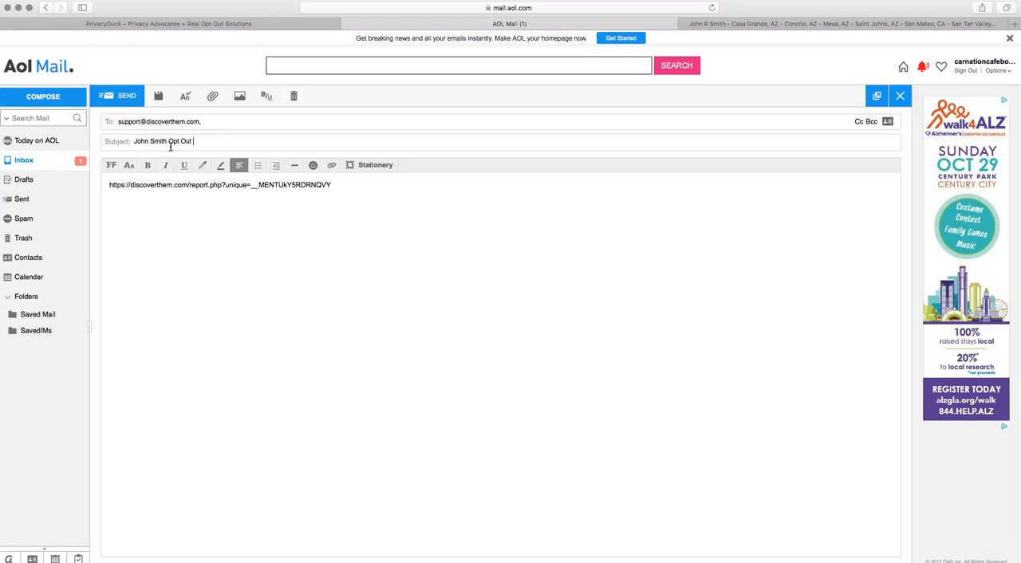
text(Request)
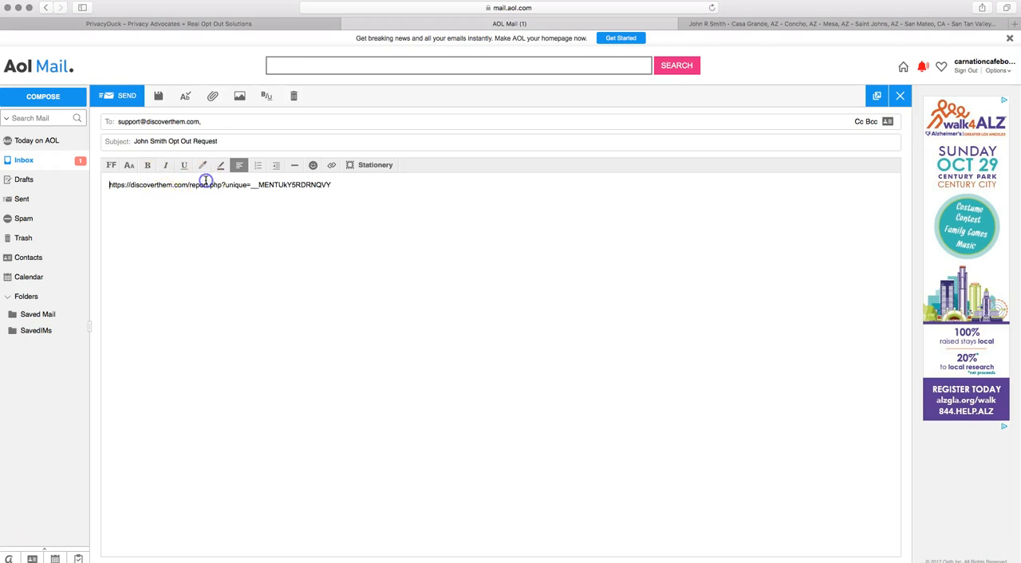
Step: Write the body: an identity theft / online harassment victim requesting full removal of identifiable information
key(Return)
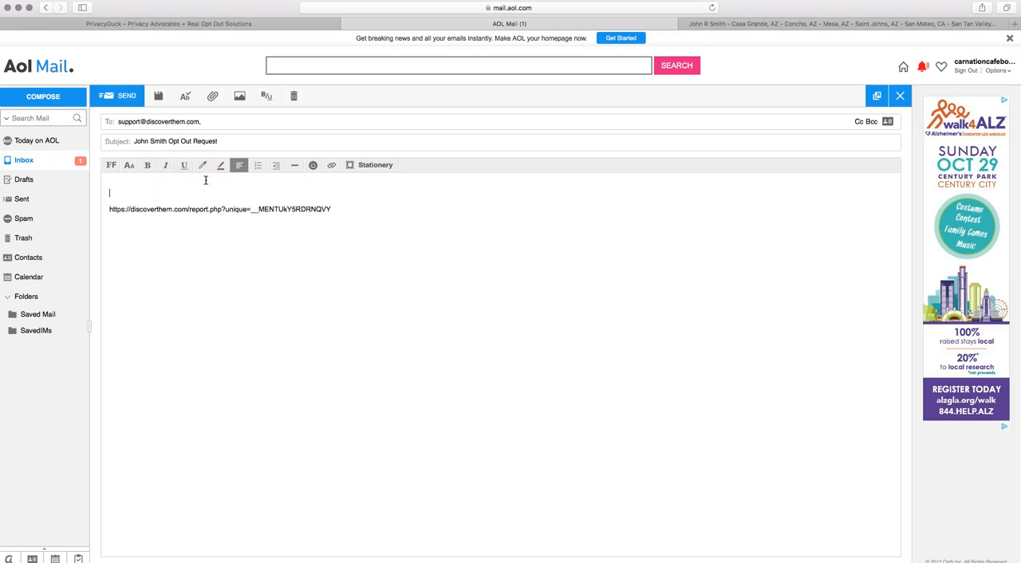
text(Hello,)
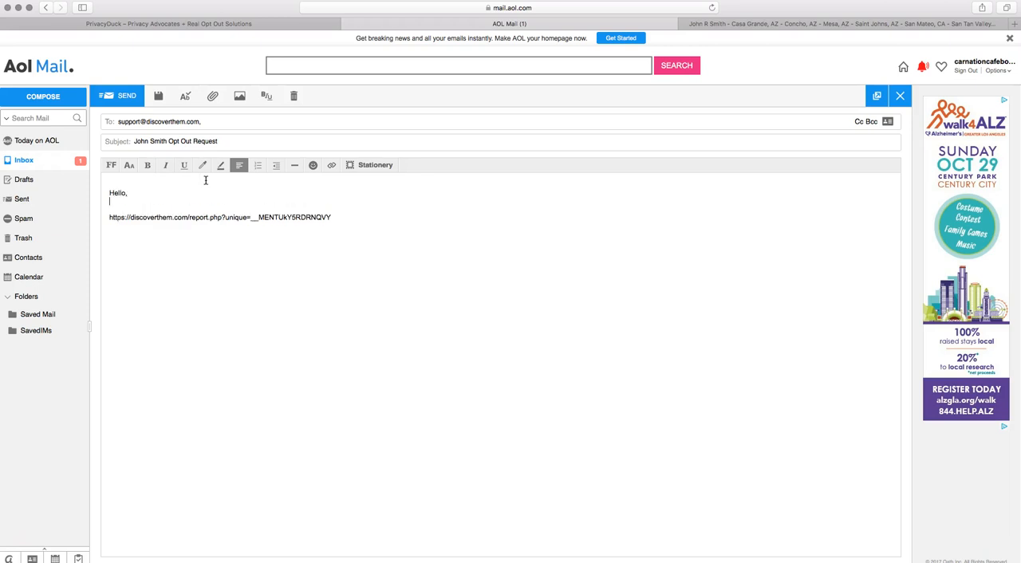
text(I am a victim)
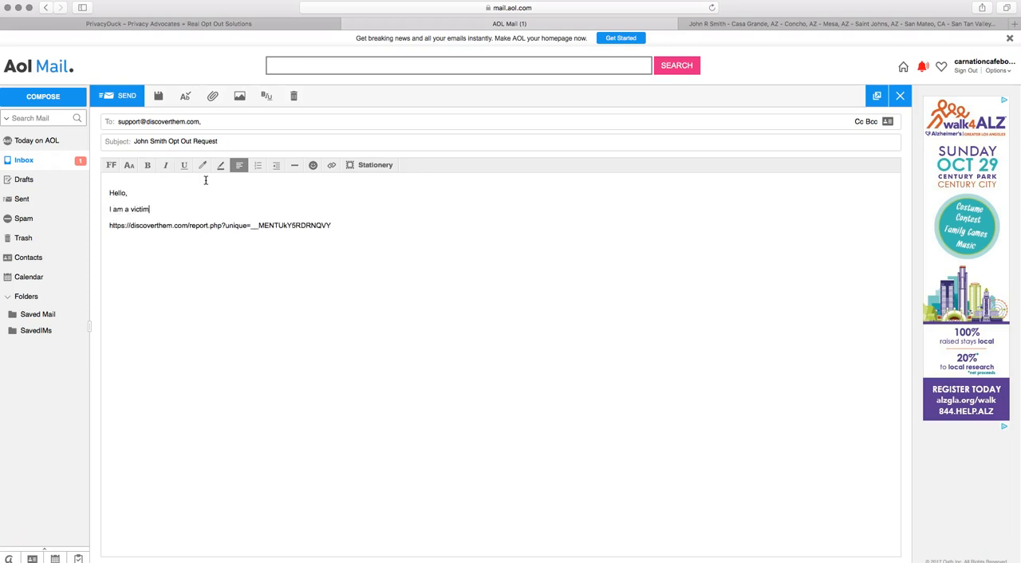
text(of identity theft)
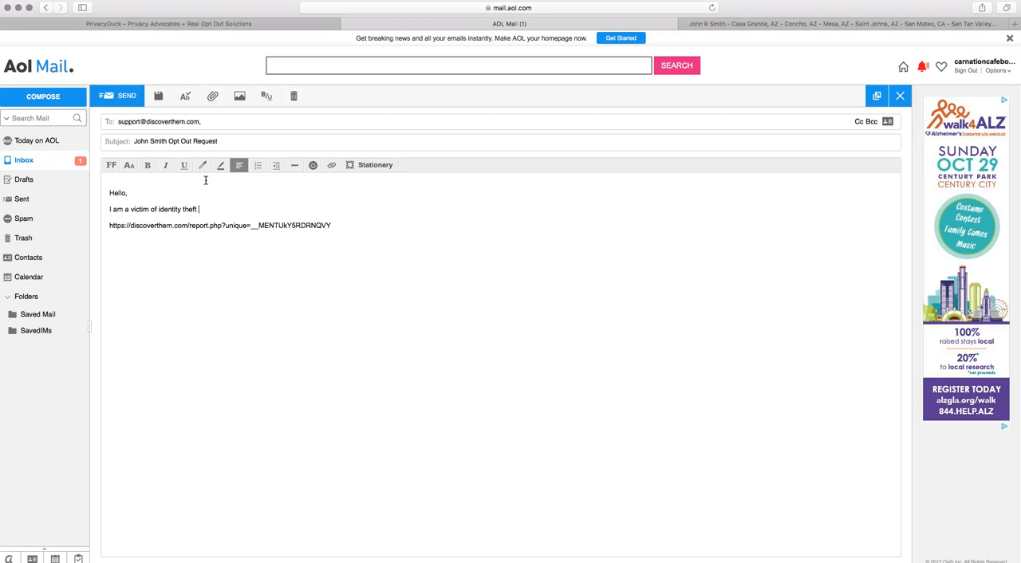
text(/ online harassment -)
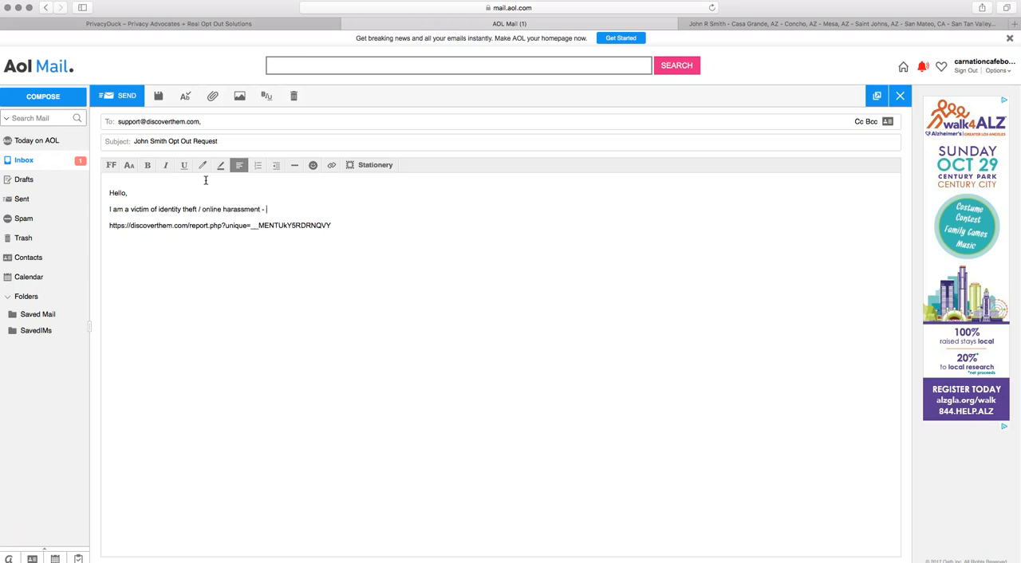
text(I am requesting my personally ident)
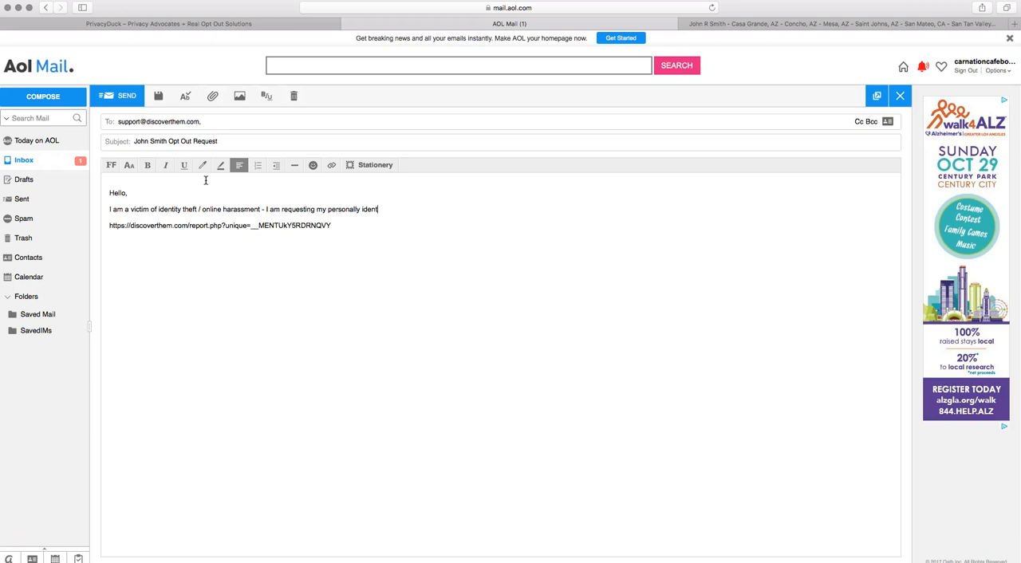
text(ifiable information)
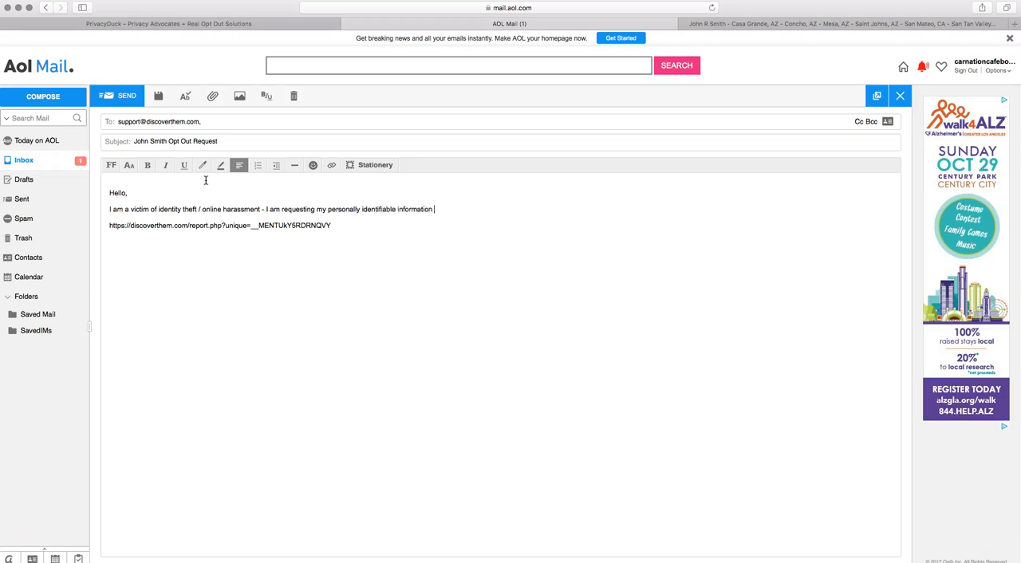
text(to be removed in full f)
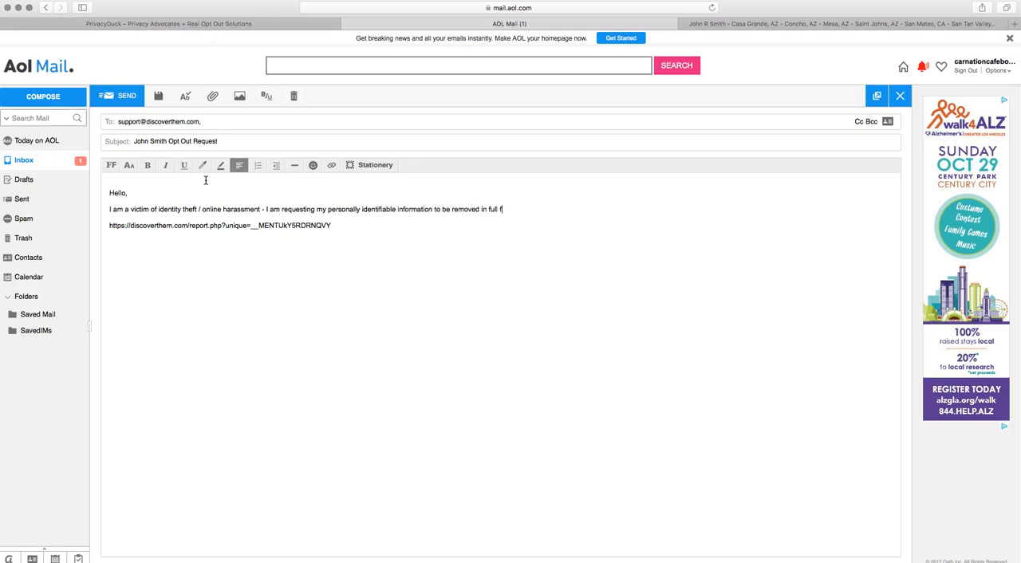
text(from your site and services.)
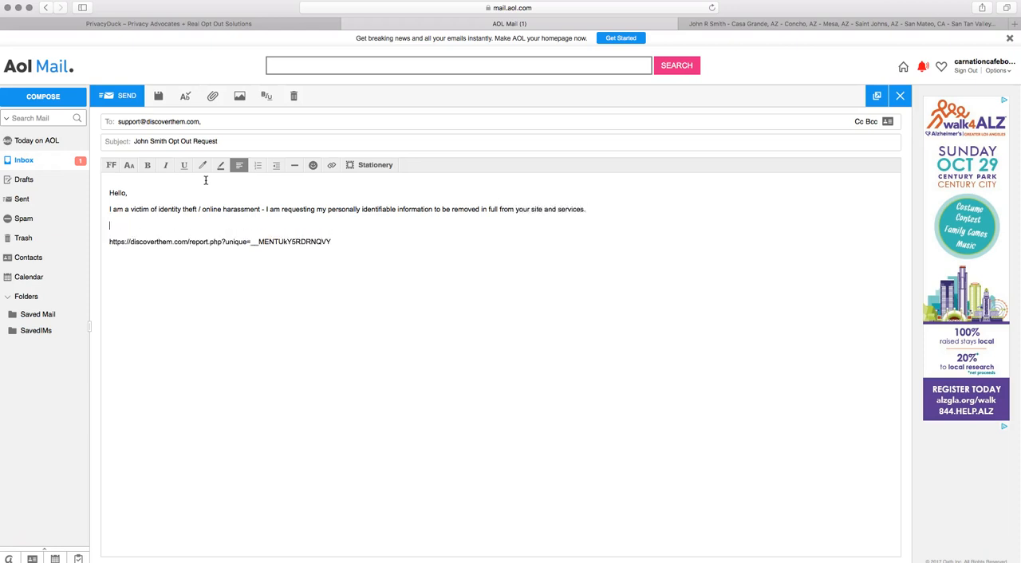
Step: Add 'The link is here' with the profile link, sign as John Smith, and send the email
text(The link is)
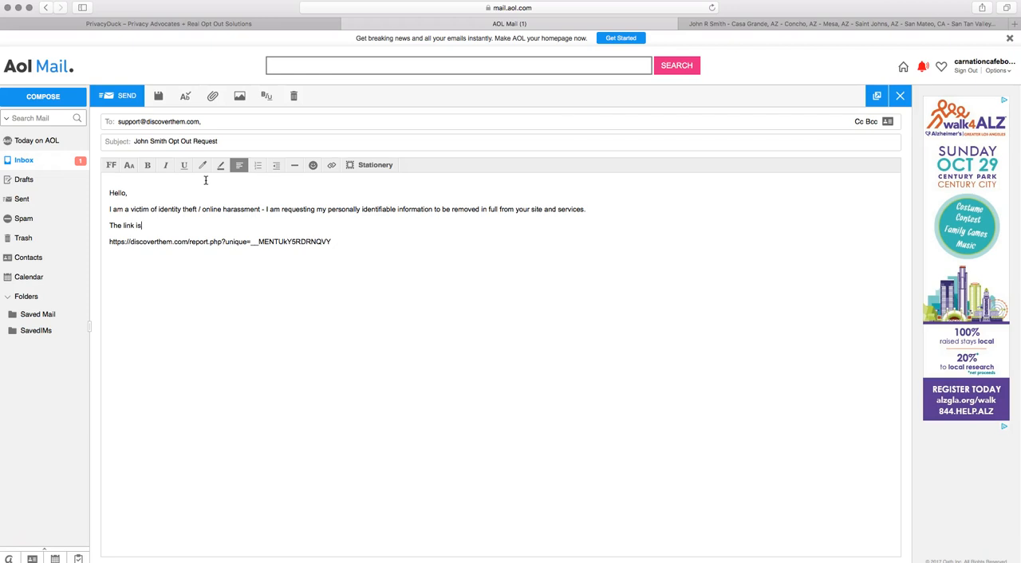
text(here)
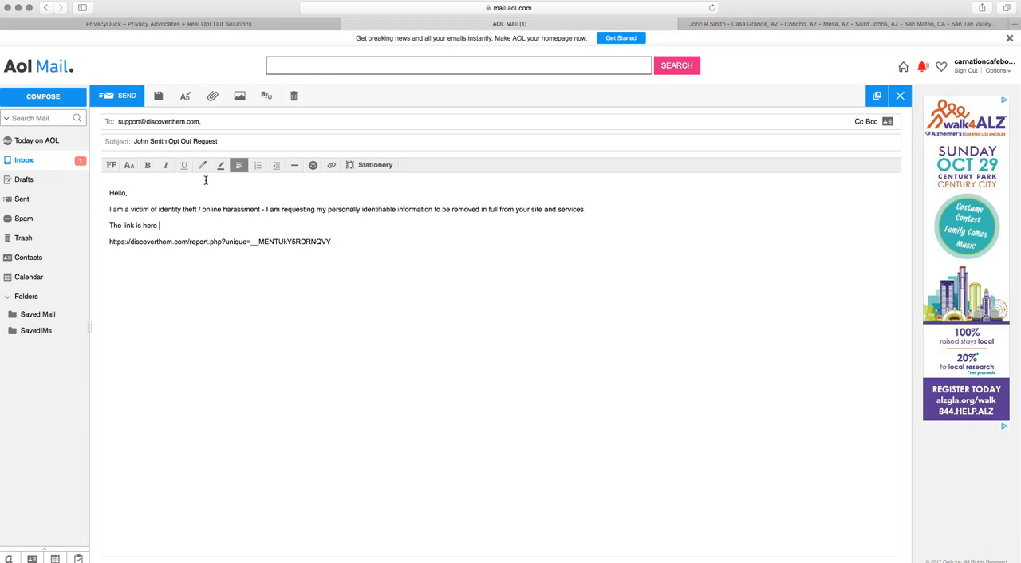
key(Return)
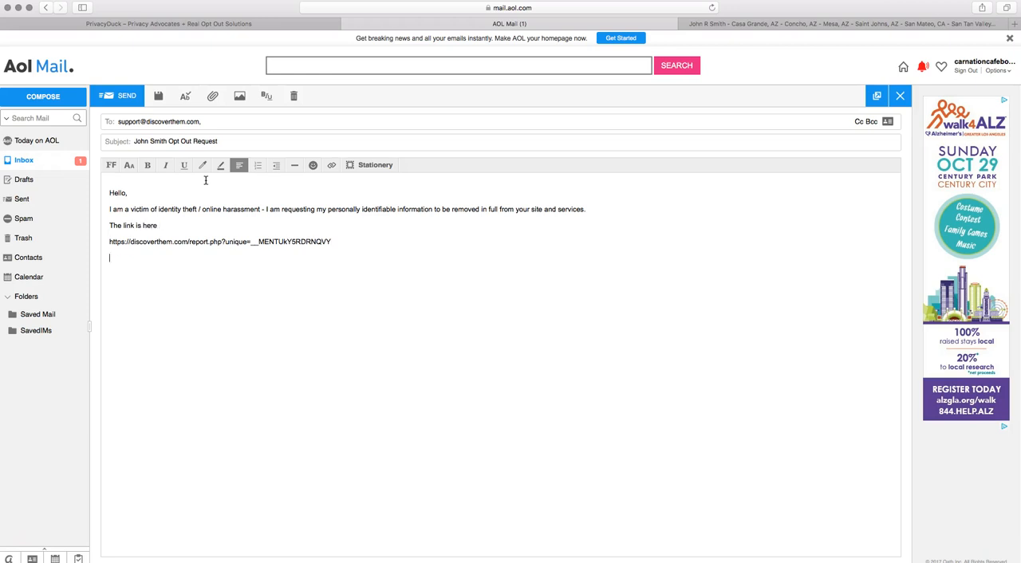
text(John Smith)
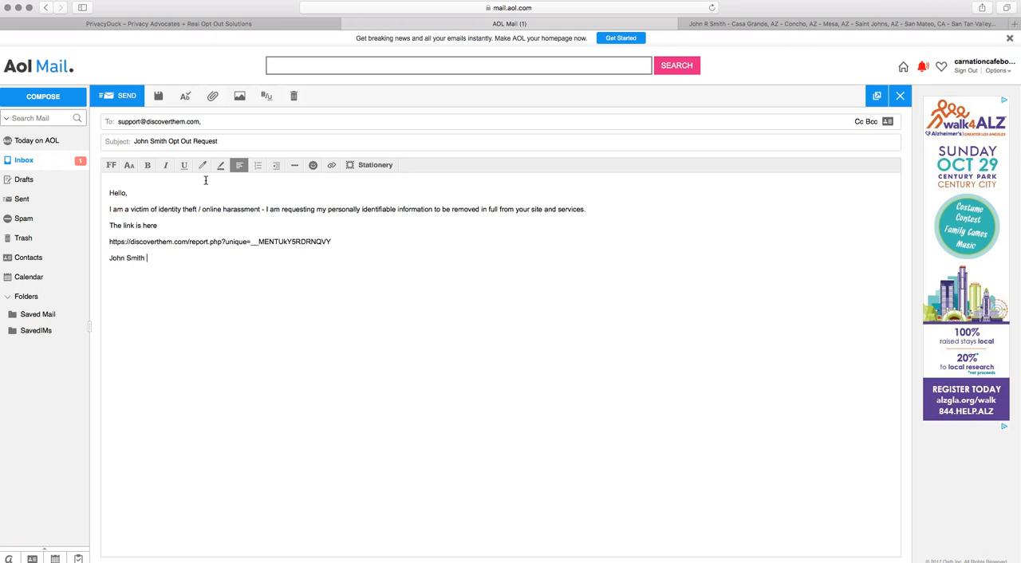
click(121, 96)
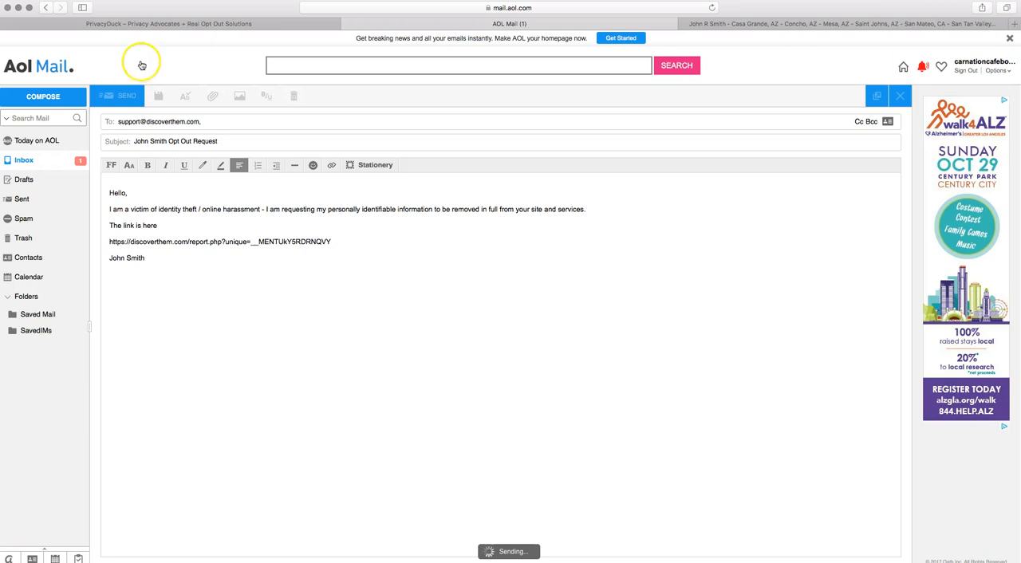
Step: Leave the sent request and enter youtube.com in the DiscoverThem tab's address bar
click(121, 96)
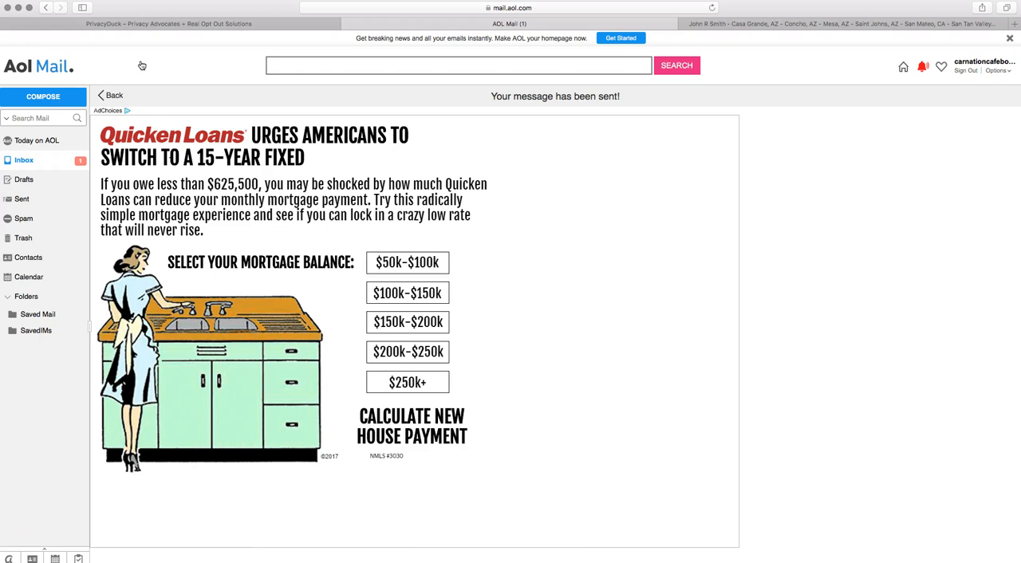
mouse_move(166, 32)
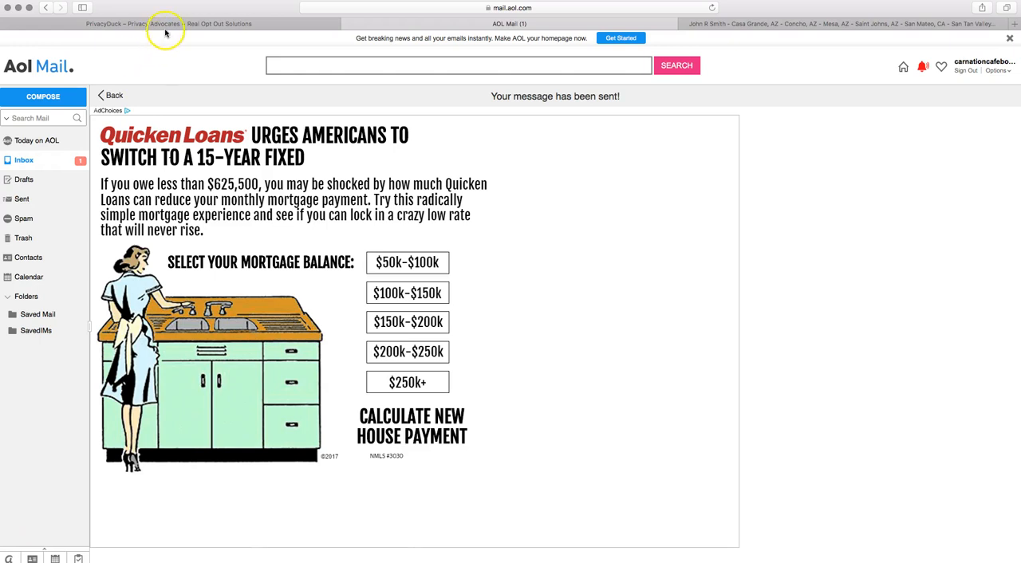
mouse_move(721, 24)
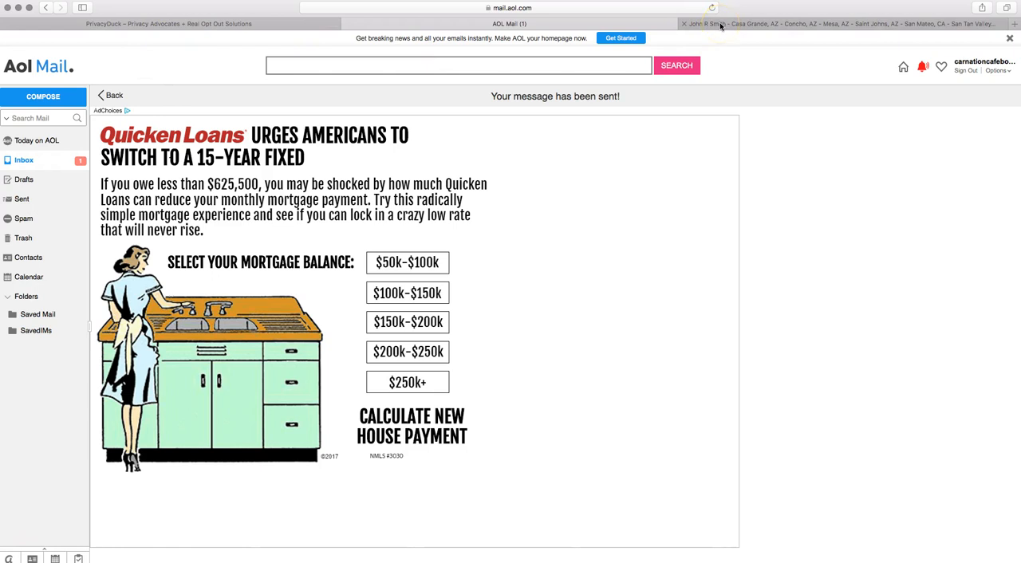
mouse_move(718, 24)
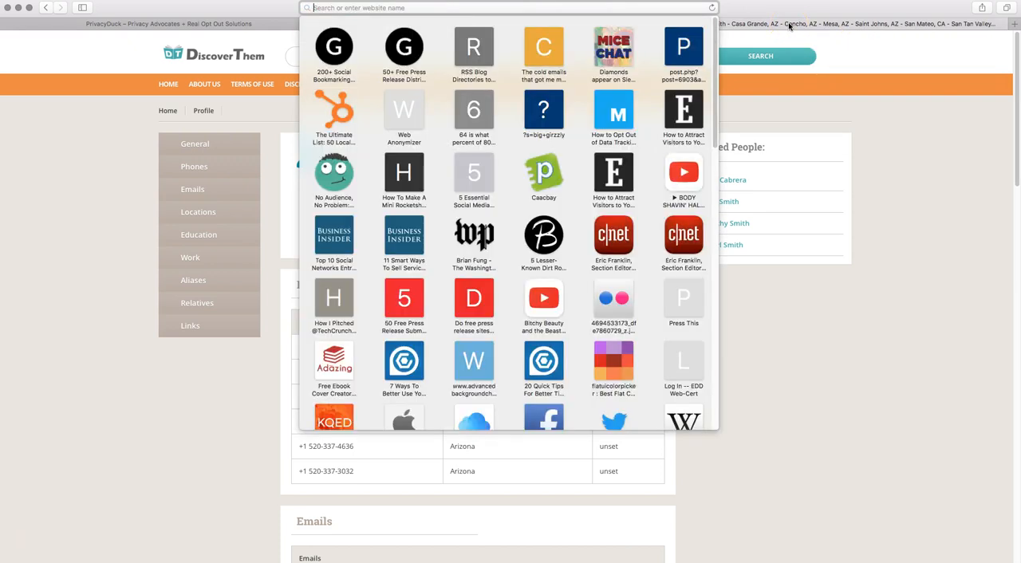
text(youtube,c)
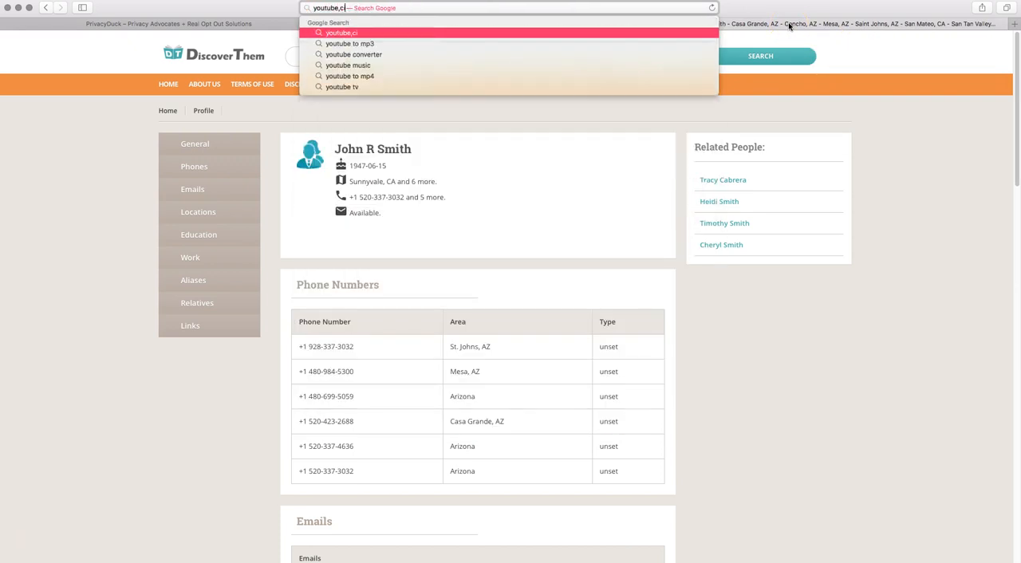
key(backspace)
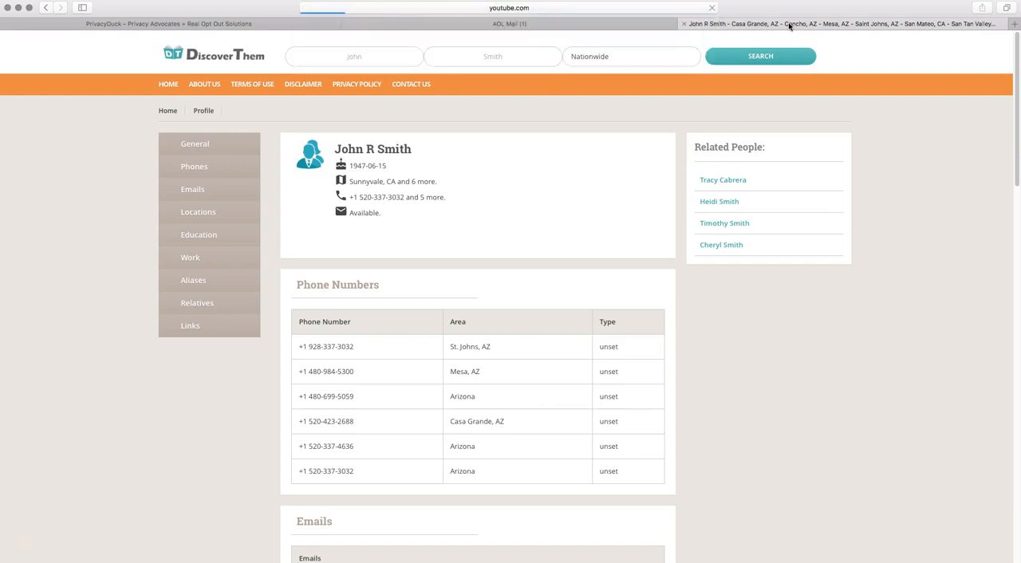
Step: Browse the PrivacyDuck.com YouTube channel's opt-out instruction and privacy video playlists
click(322, 24)
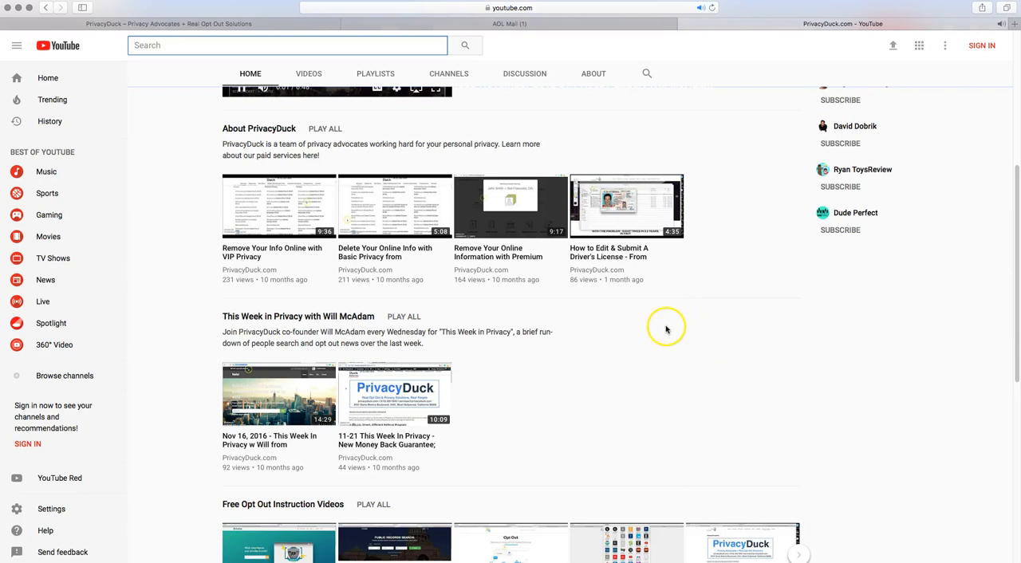
scroll(up, 3)
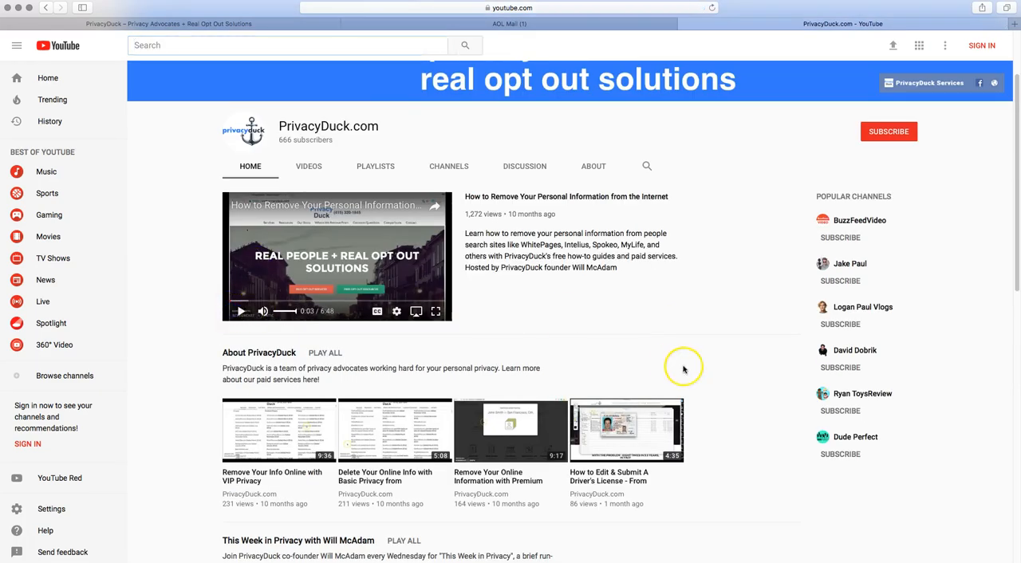
scroll(down, 3)
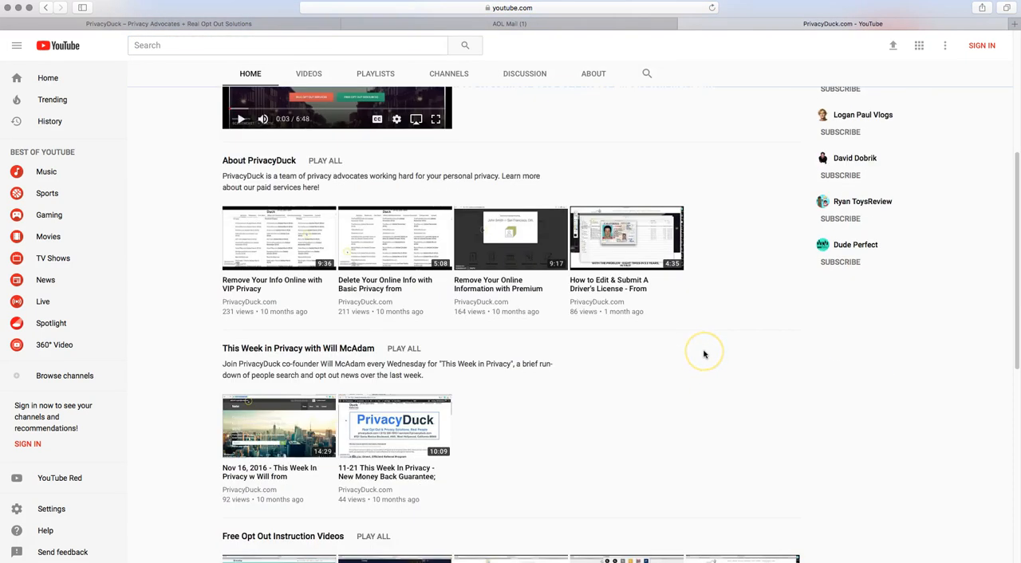
scroll(down, 3)
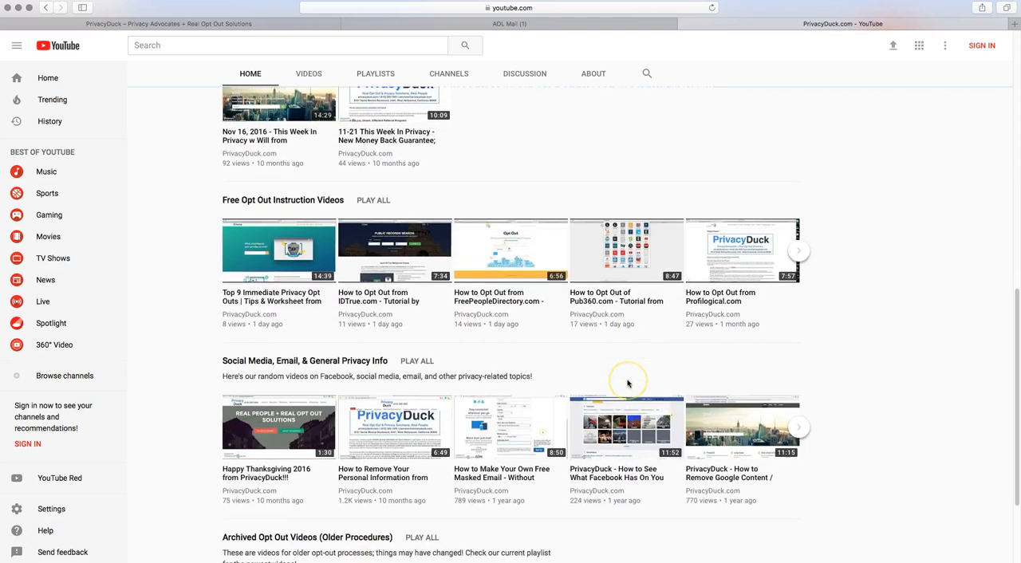
scroll(down, 3)
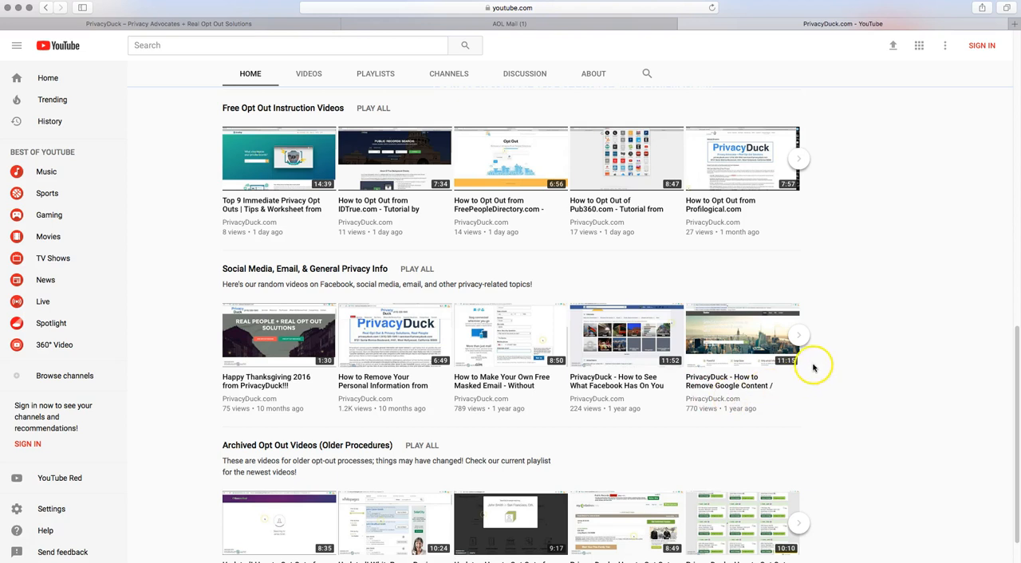
mouse_move(682, 327)
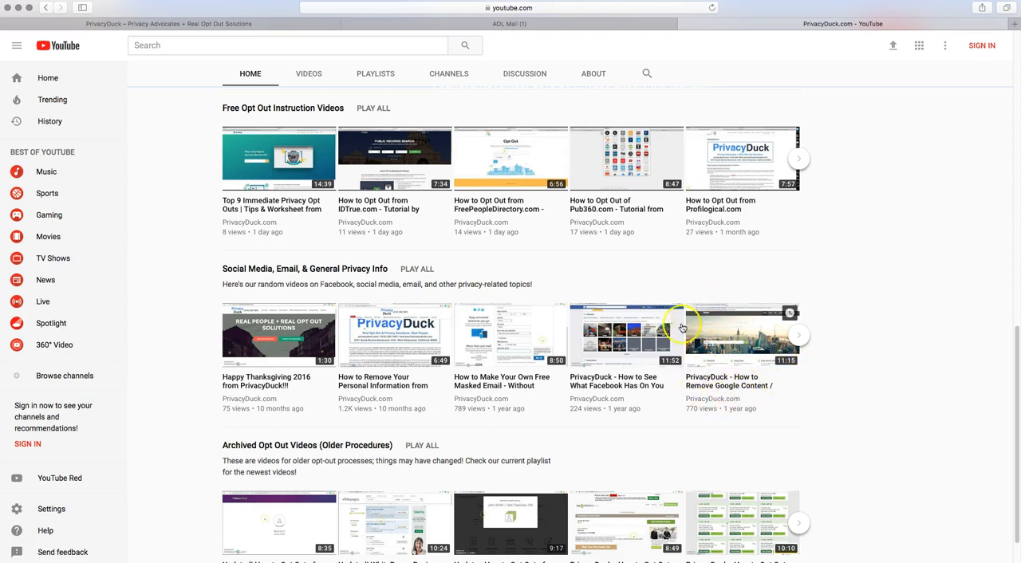
mouse_move(686, 304)
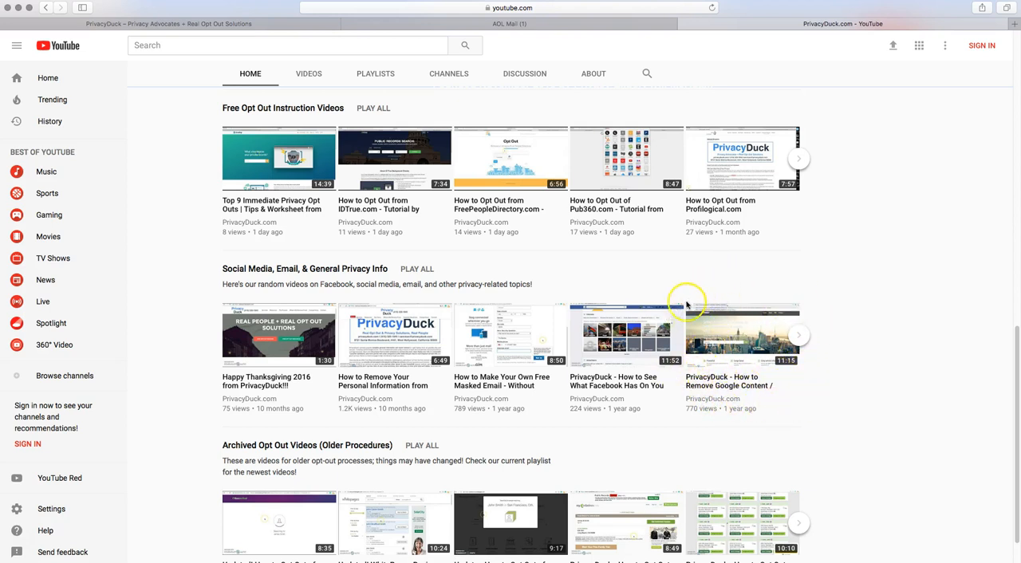
mouse_move(666, 274)
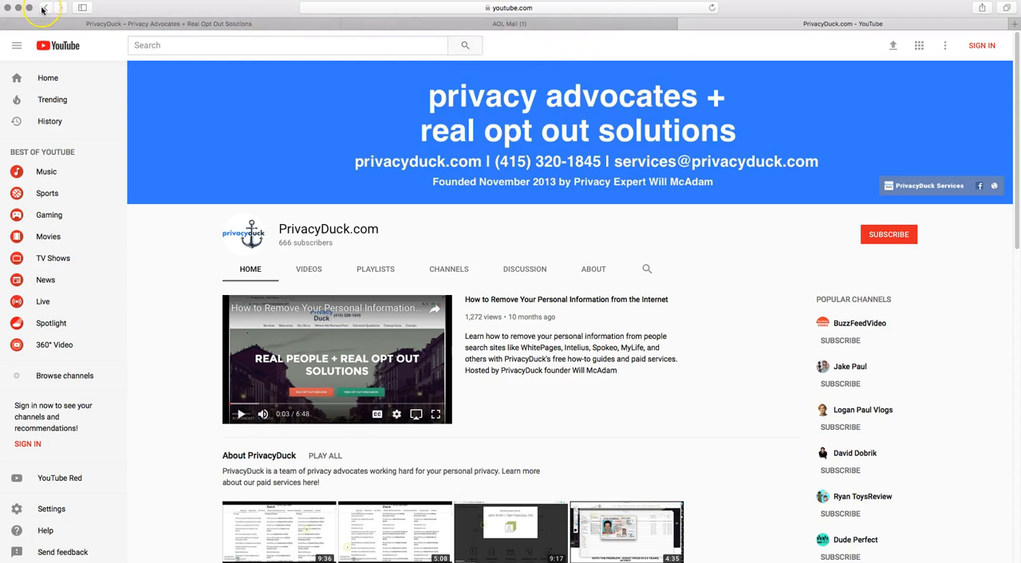
mouse_move(43, 9)
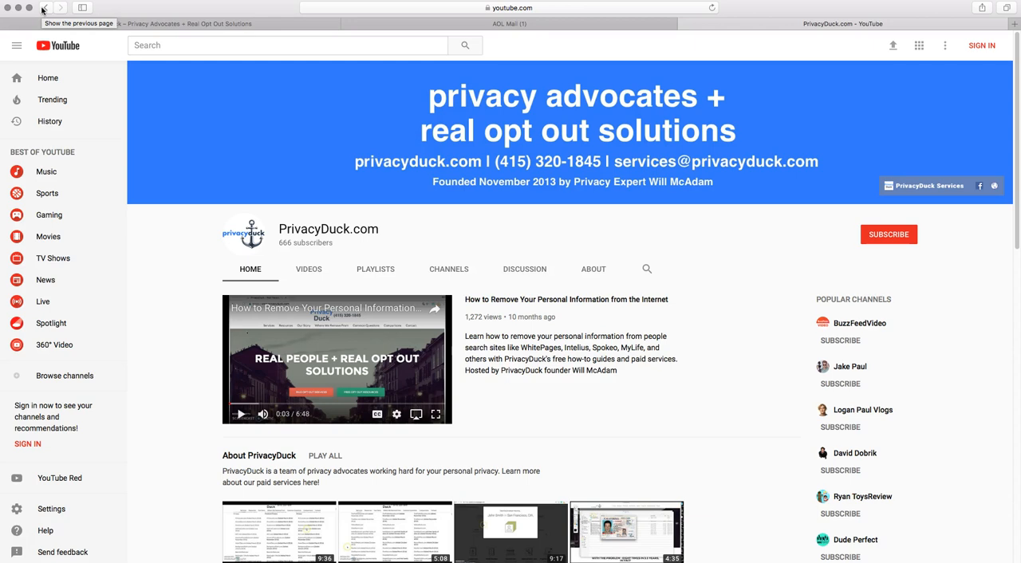
Step: Show the PrivacyDuck Services page with its removal services and money-back guarantee
click(45, 8)
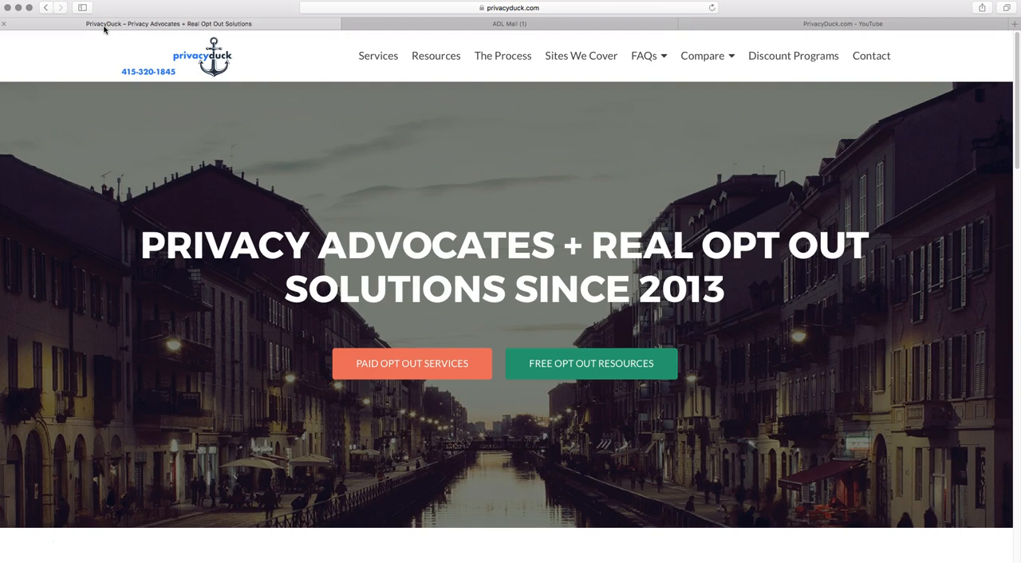
mouse_move(103, 36)
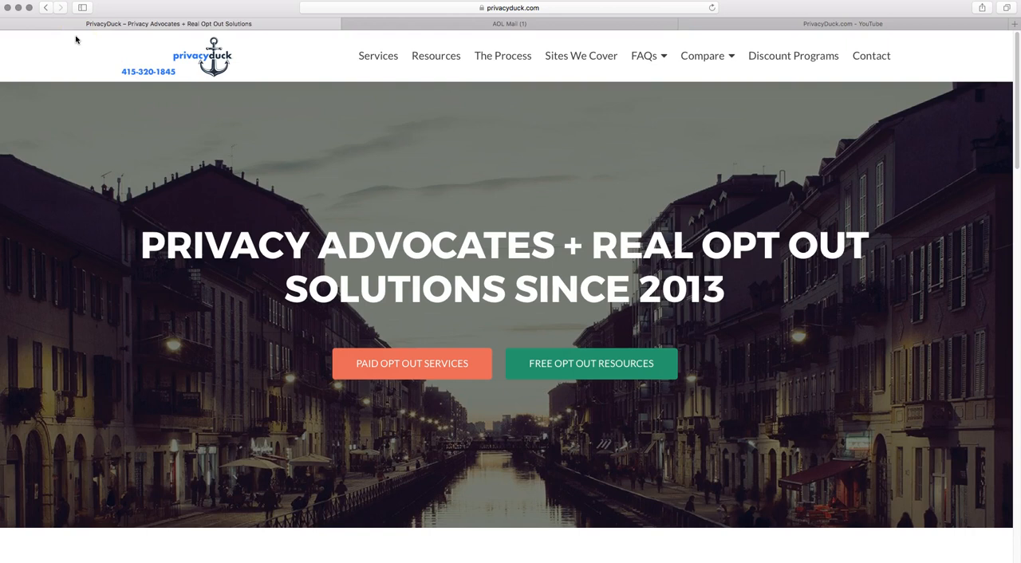
mouse_move(377, 55)
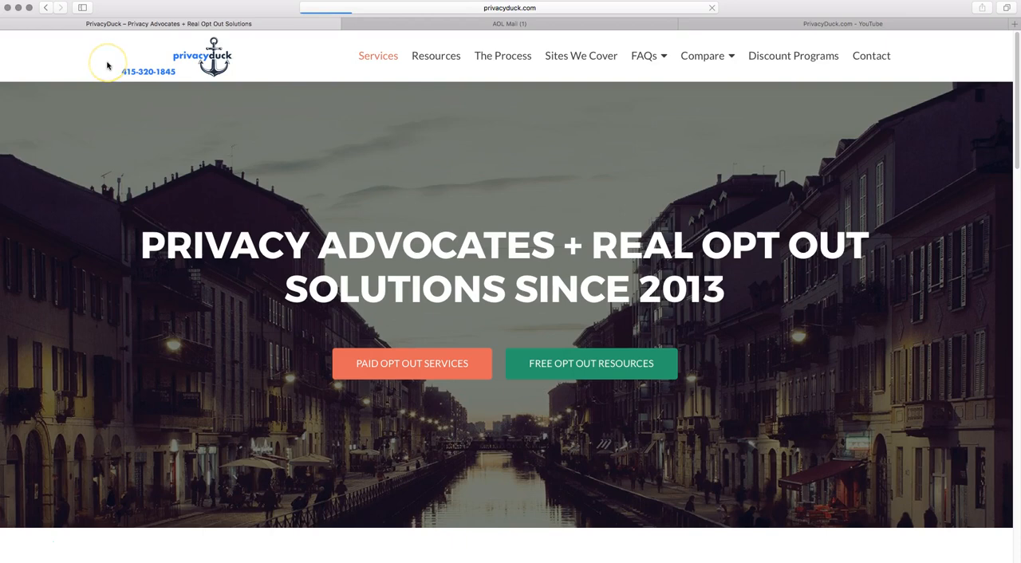
click(376, 55)
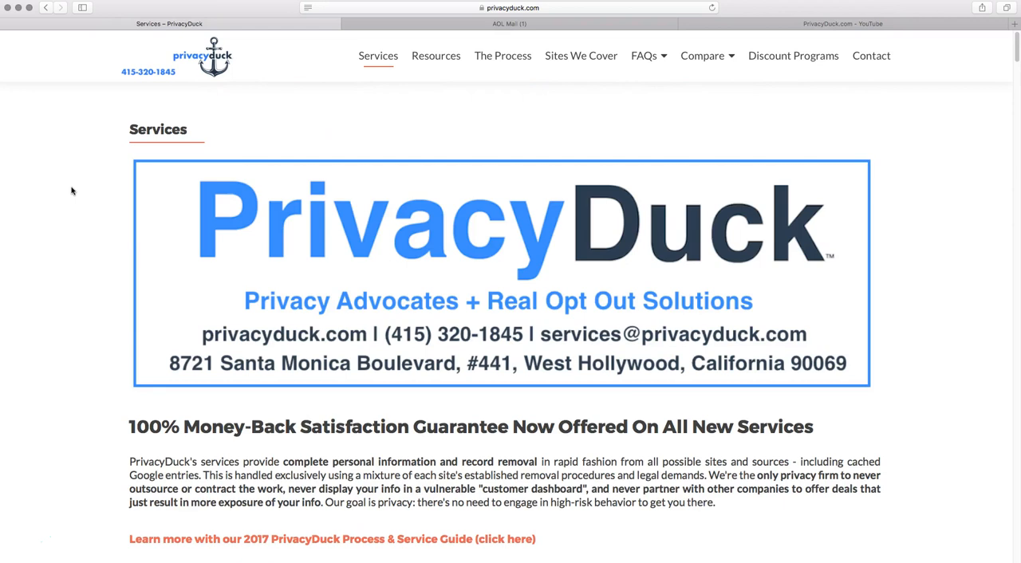
scroll(down, 3)
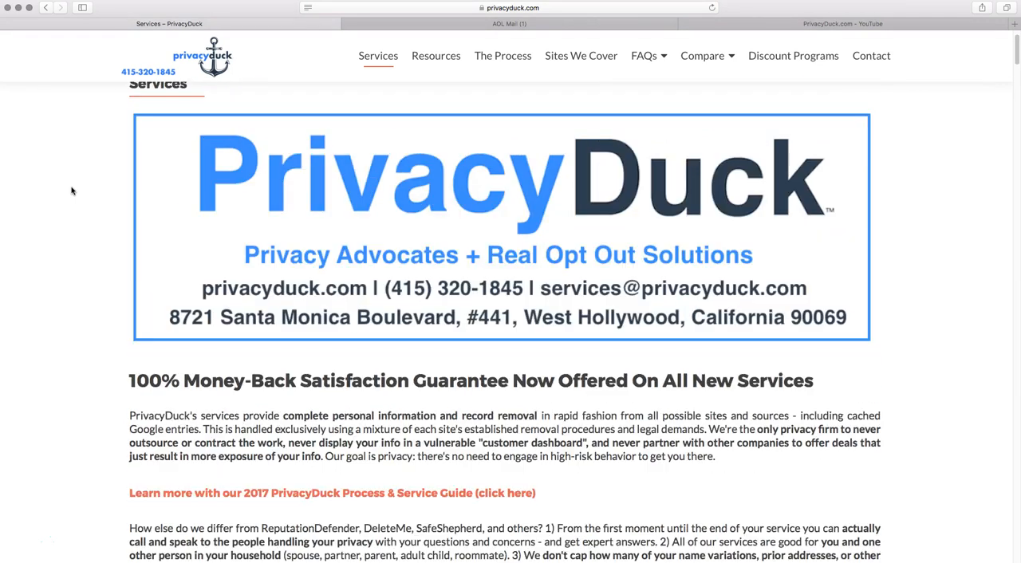
scroll(down, 3)
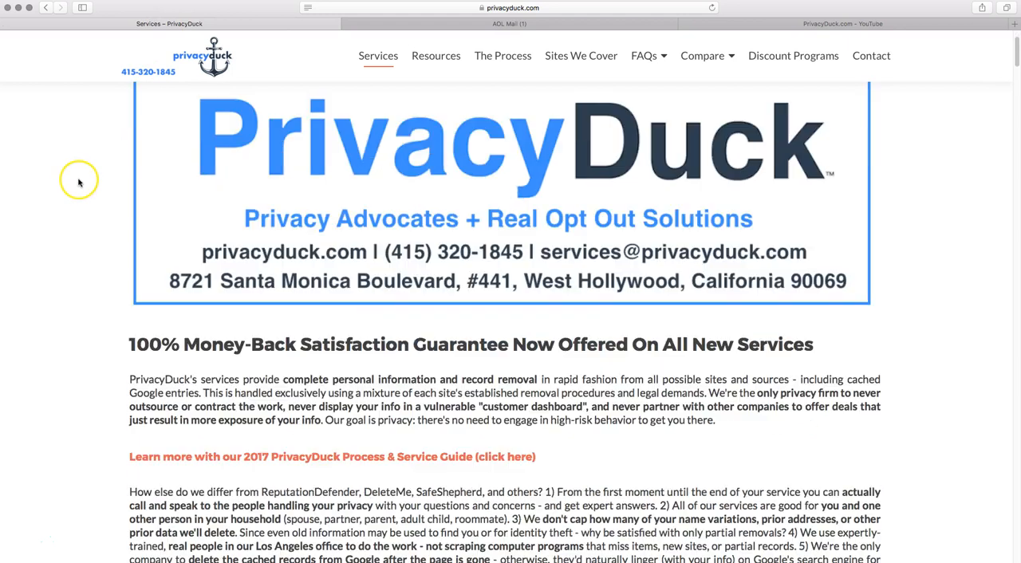
scroll(up, 3)
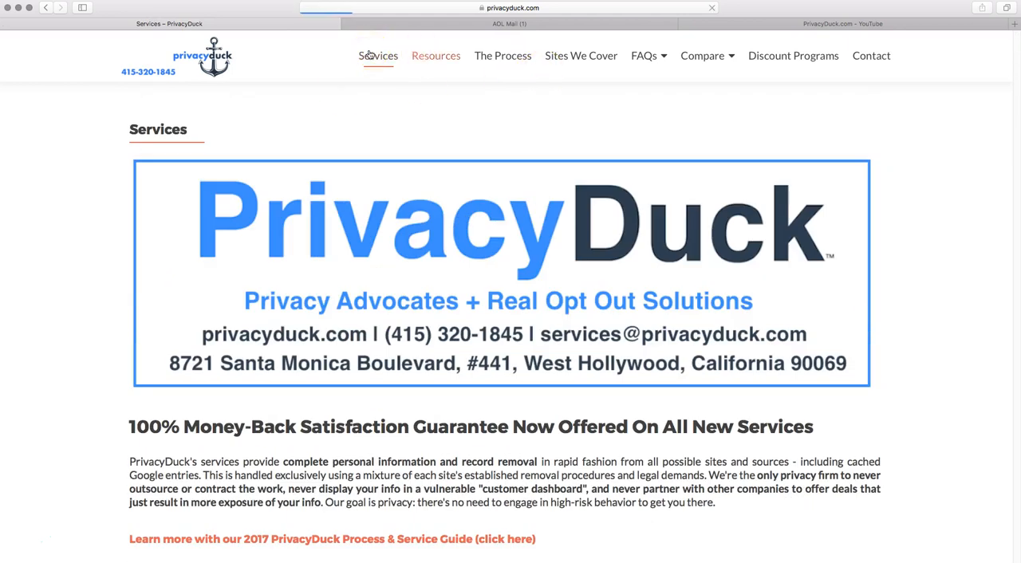
Step: Glance at the PrivacyDuck Resources page, then return to Services
click(435, 56)
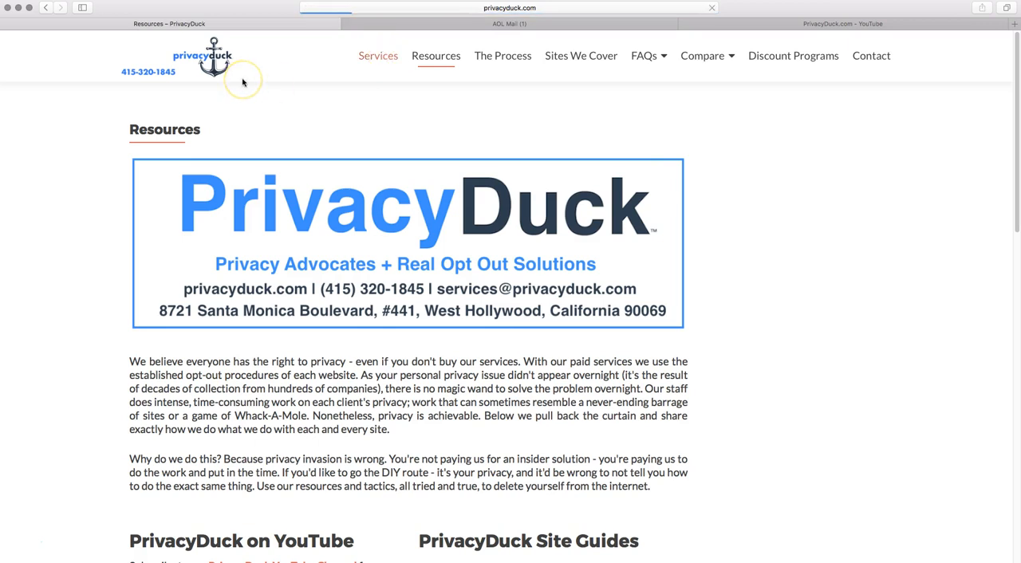
click(376, 54)
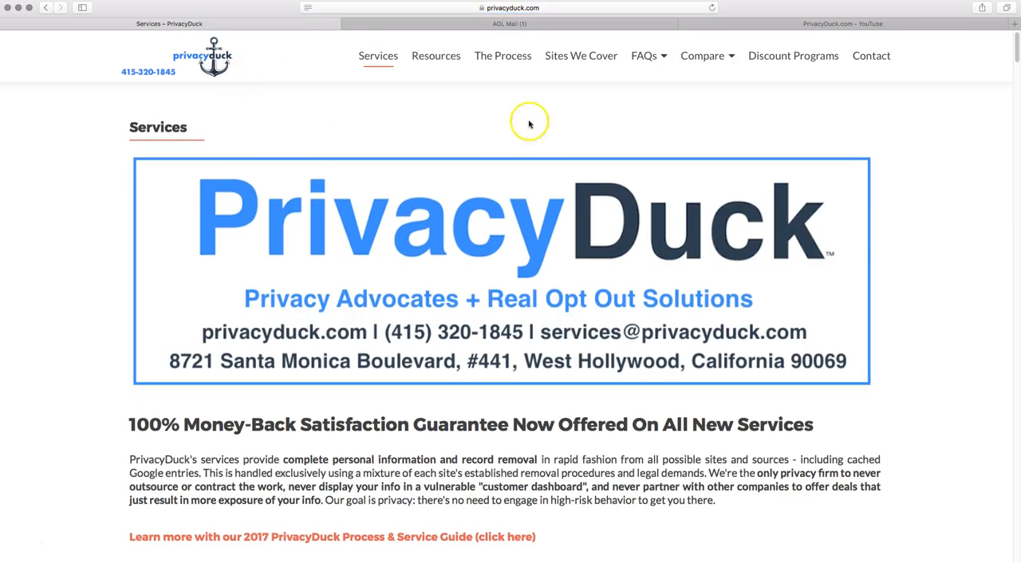
mouse_move(793, 54)
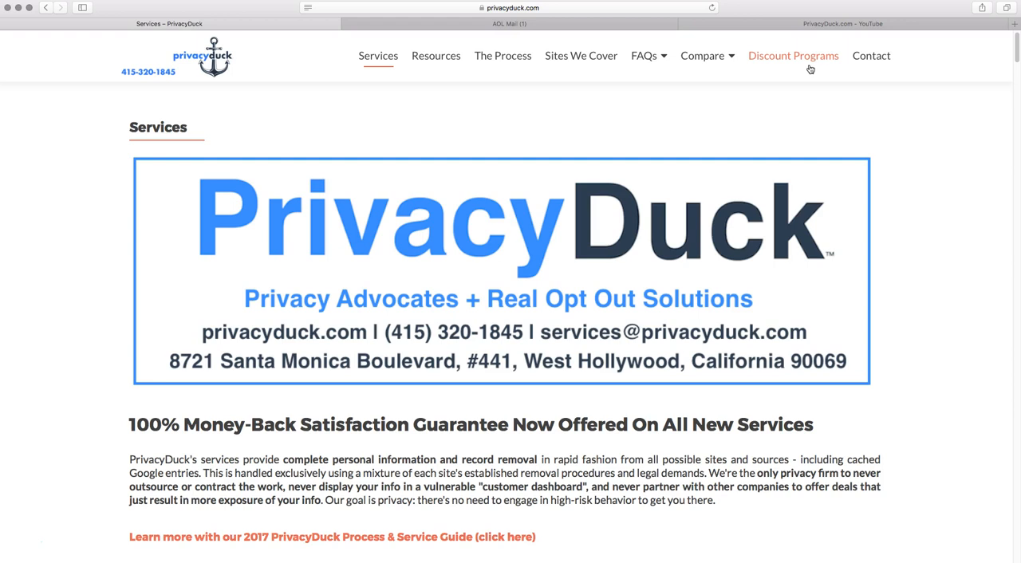
Step: Return to the PrivacyDuck.com YouTube channel and scroll through its playlists again
click(843, 24)
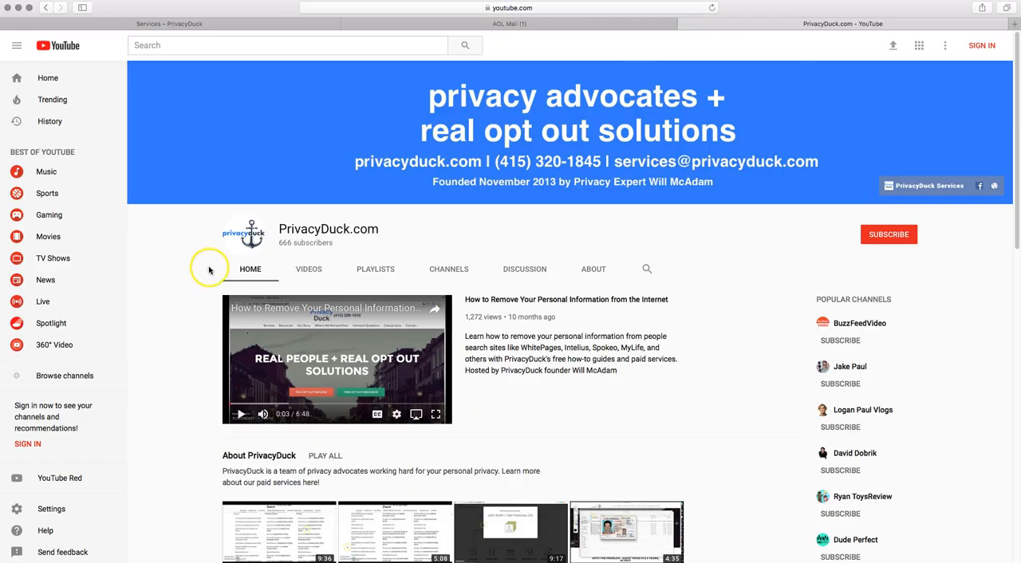
scroll(down, 3)
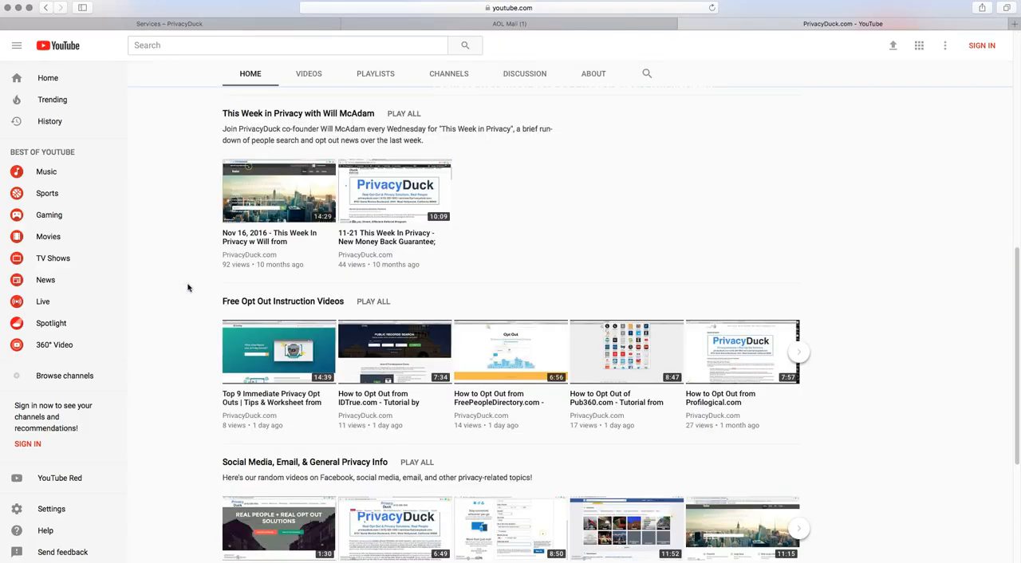
scroll(down, 3)
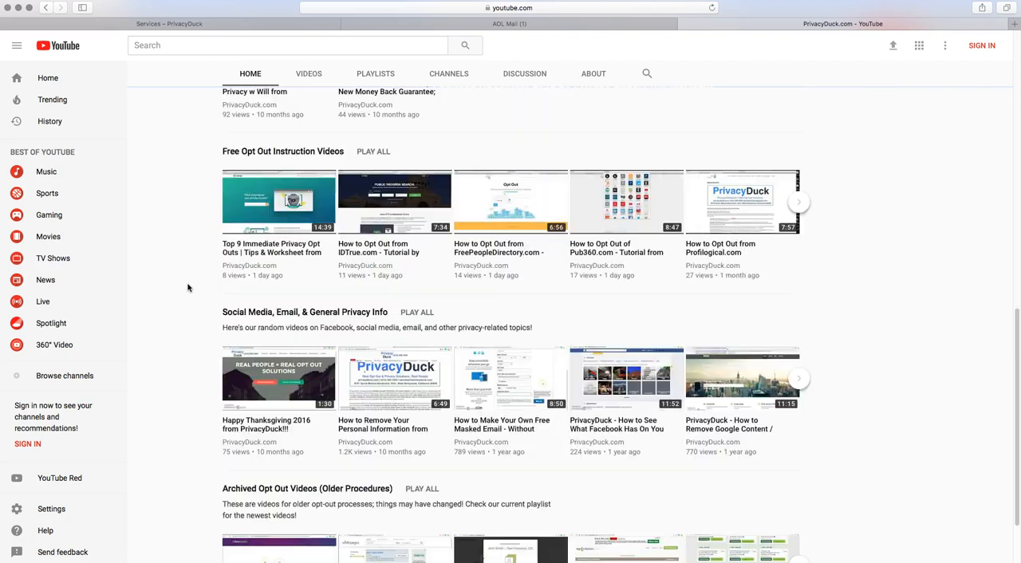
scroll(up, 3)
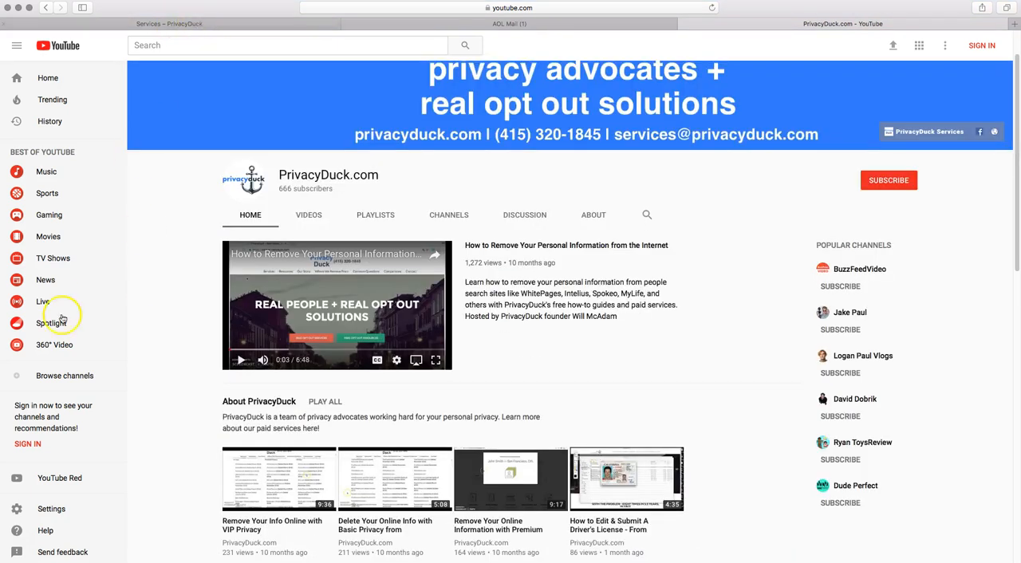